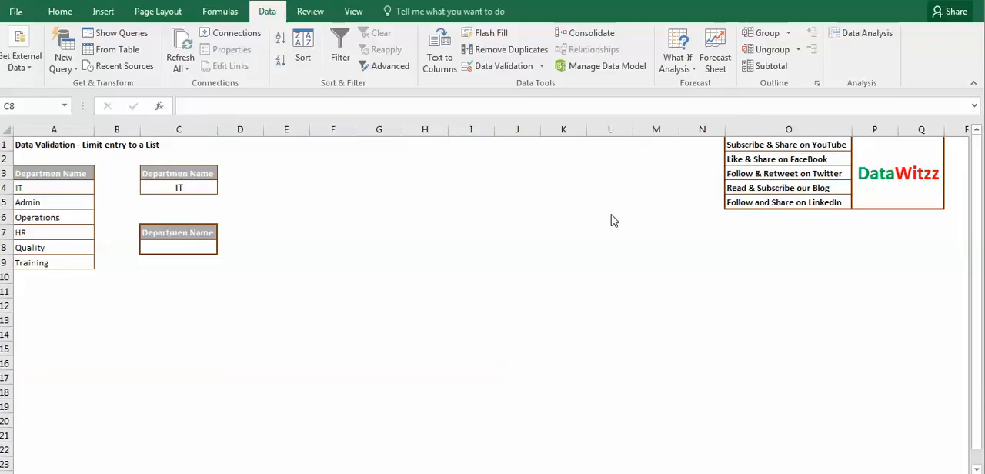
mouse_move(435, 173)
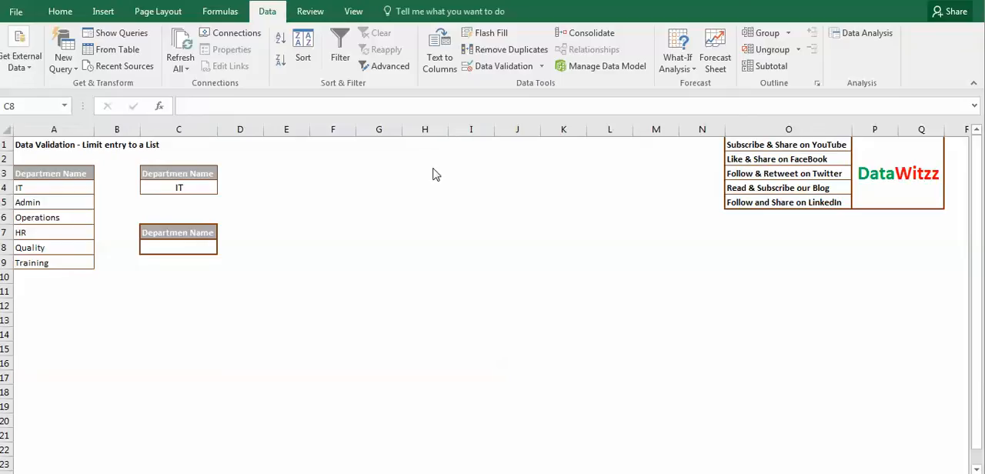
mouse_move(447, 219)
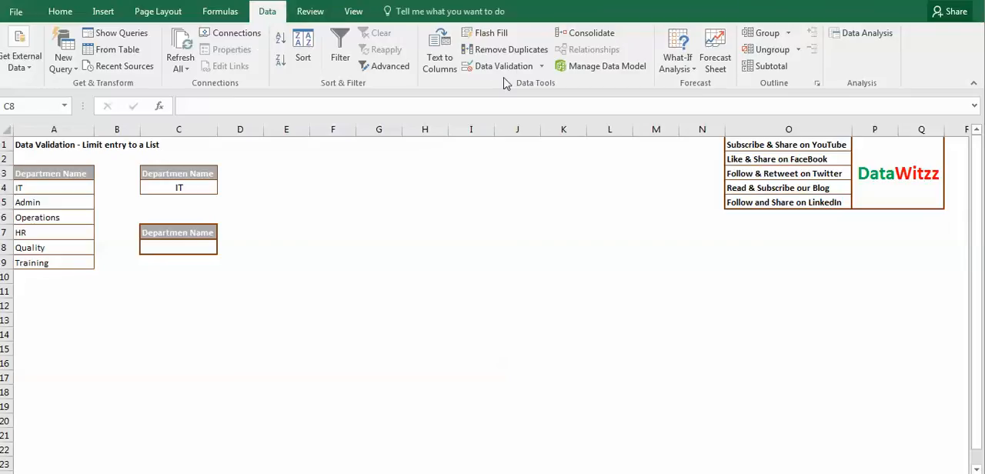
mouse_move(500, 66)
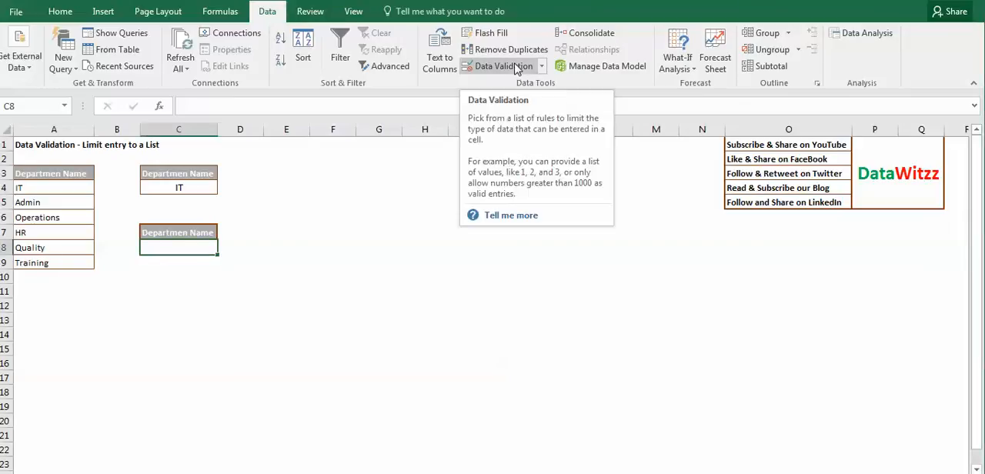
Step: Open Data Validation for C8 and review the Allow list, Input Message and Error Alert tabs
left_click(499, 66)
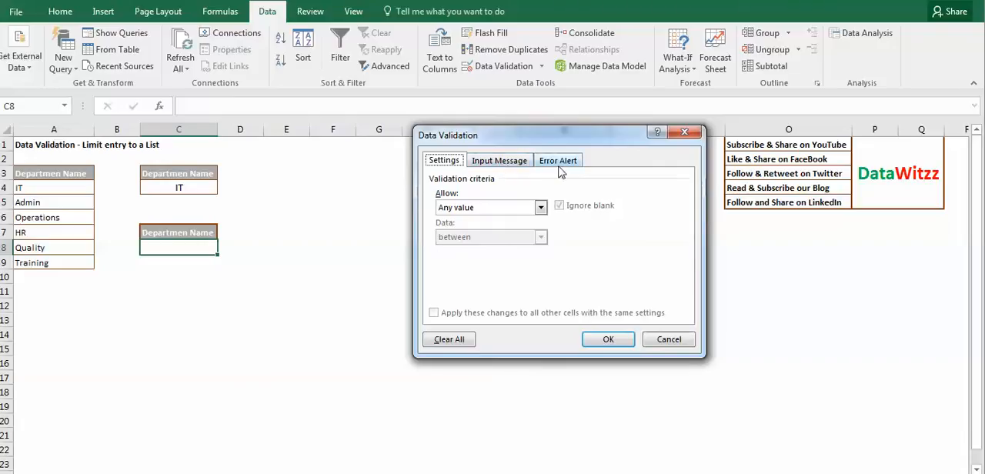
mouse_move(475, 210)
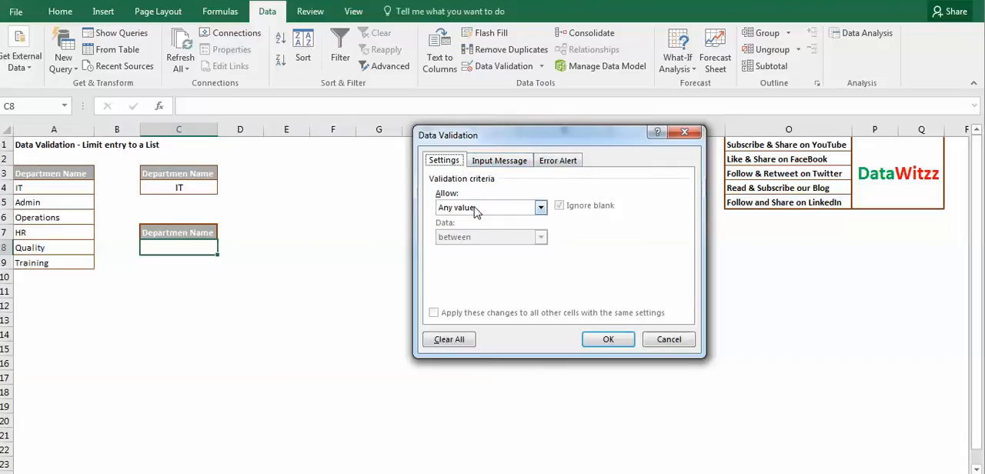
left_click(540, 208)
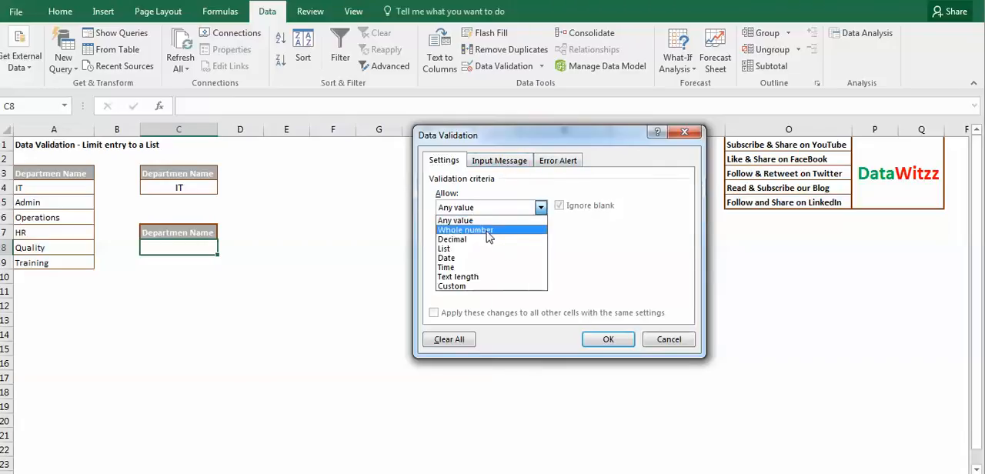
mouse_move(528, 237)
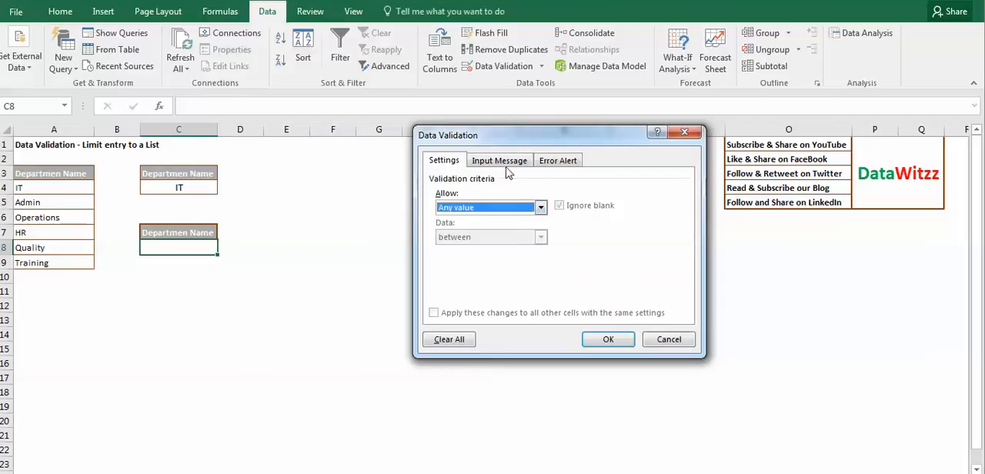
left_click(499, 160)
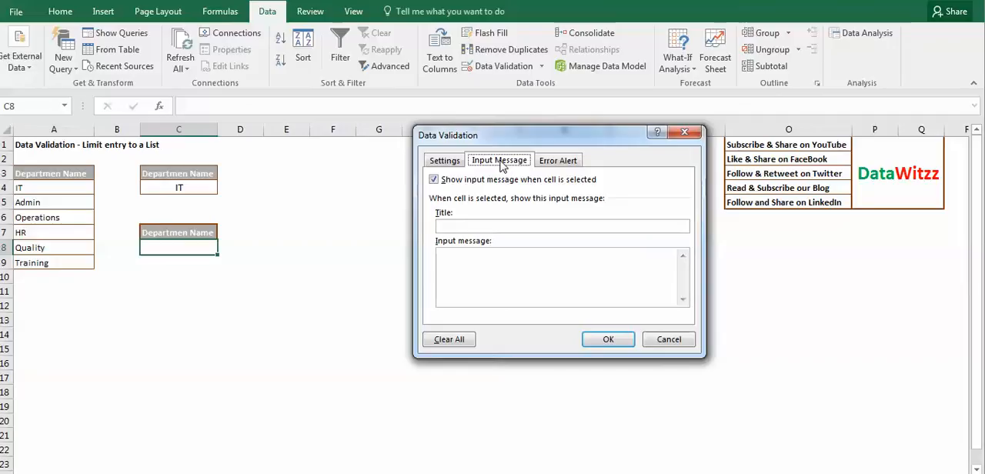
mouse_move(559, 160)
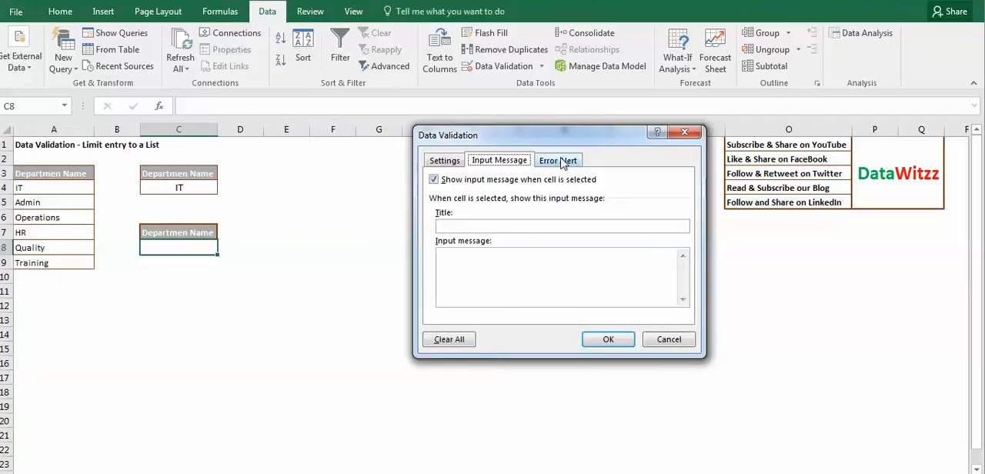
left_click(558, 159)
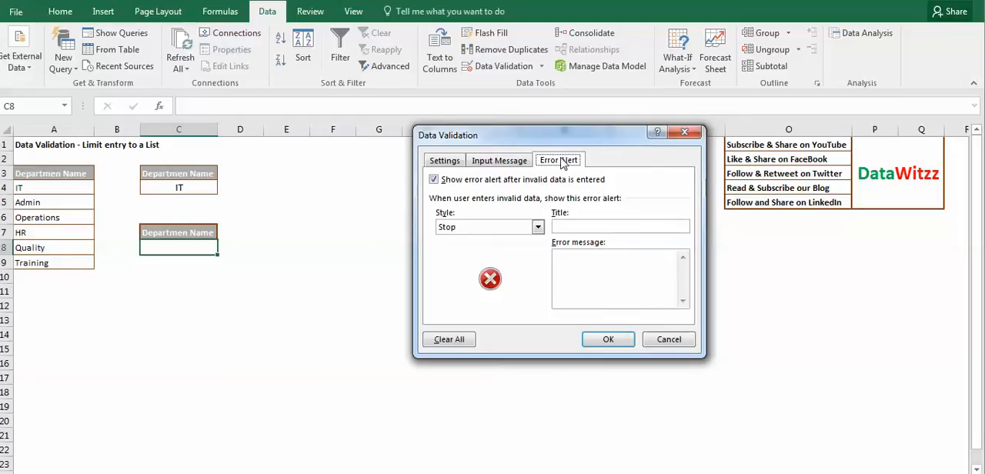
left_click(444, 160)
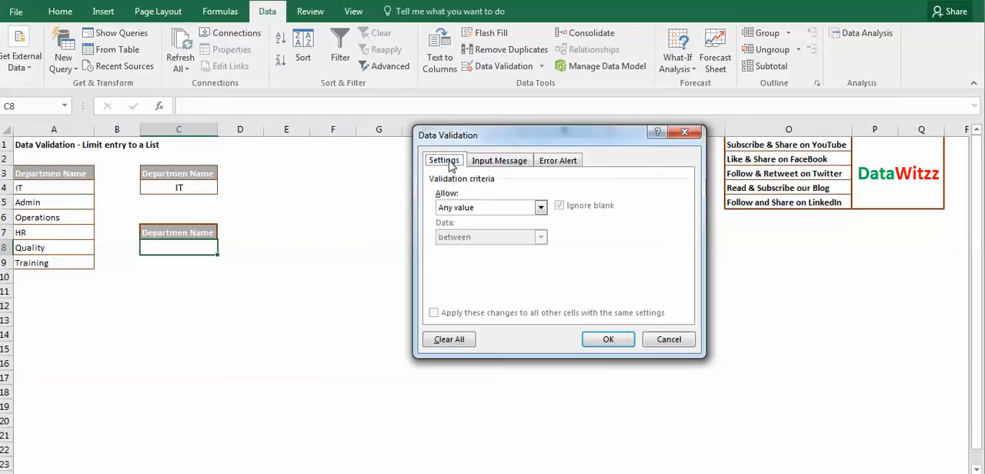
mouse_move(501, 214)
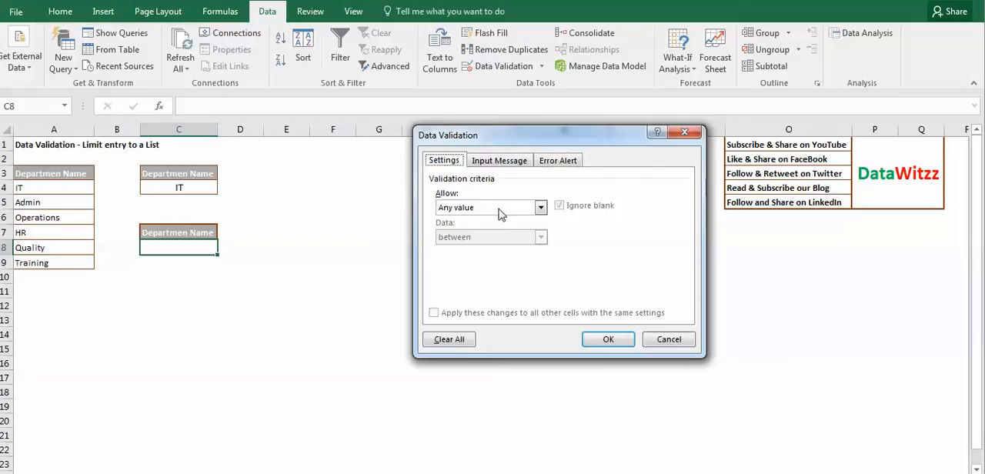
Step: Allow only whole numbers in C8, between a minimum of 12 and maximum of 25
left_click(539, 208)
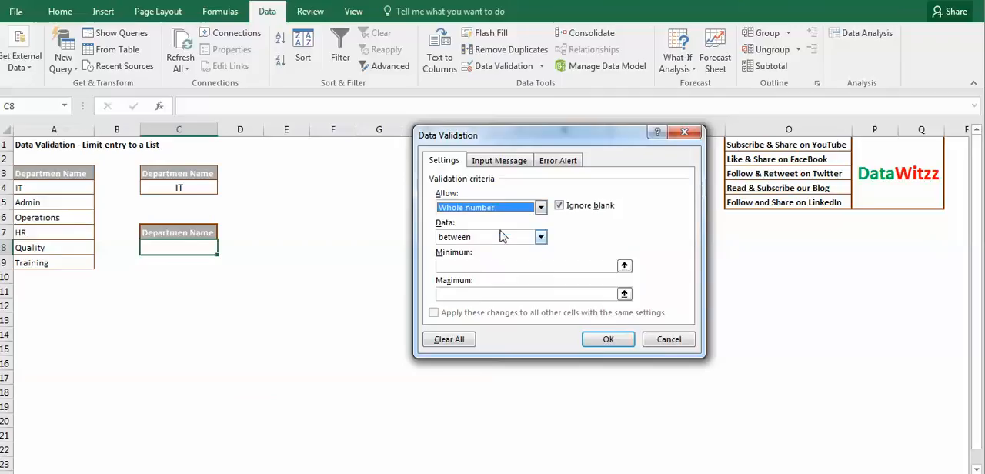
mouse_move(492, 260)
type("25")
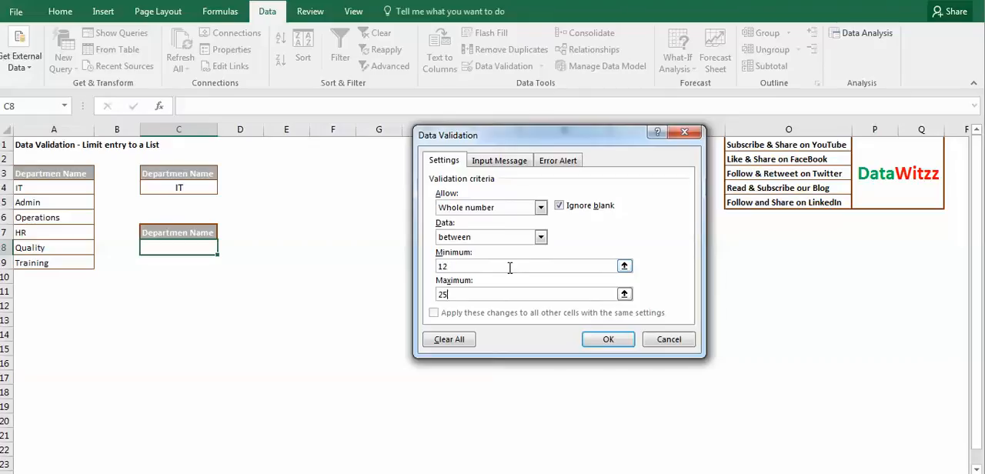
left_click(499, 160)
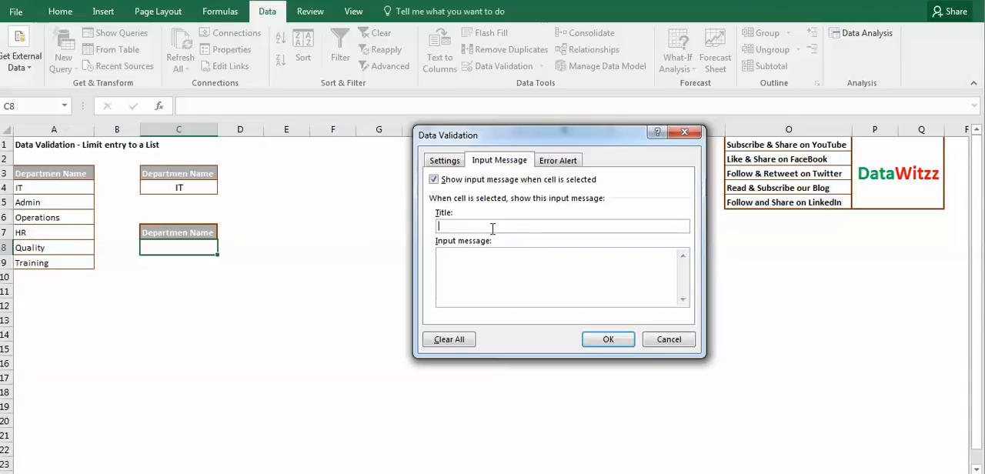
Step: Enter input message title 'Whole no.' and text 'Kindly enter only whole no. between 15 to 25'
type("Who")
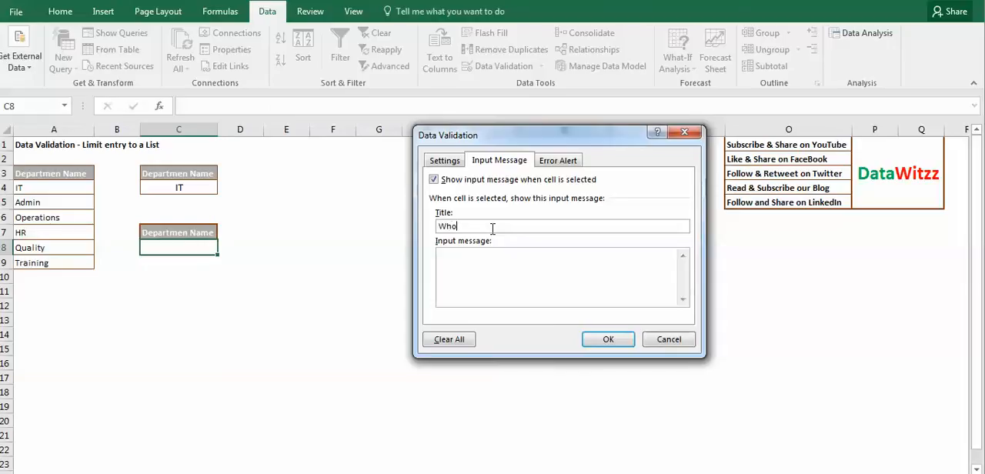
type("le no.")
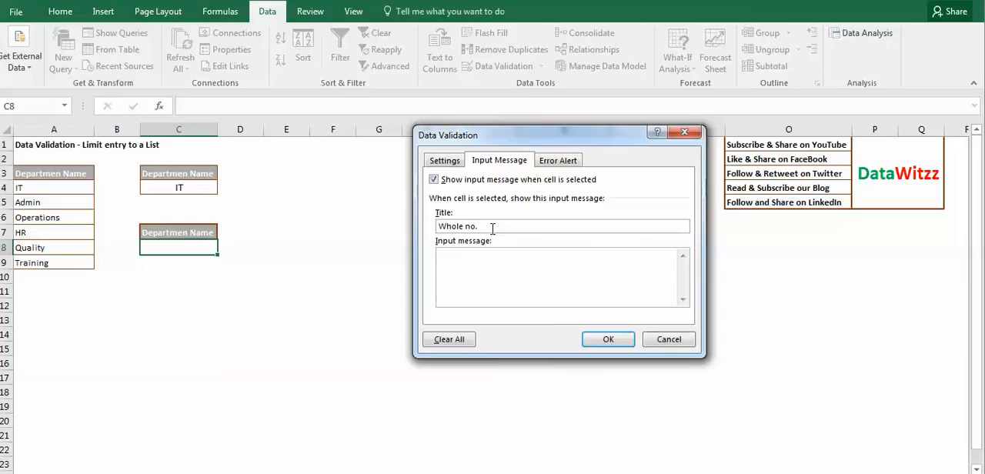
type("Kindly")
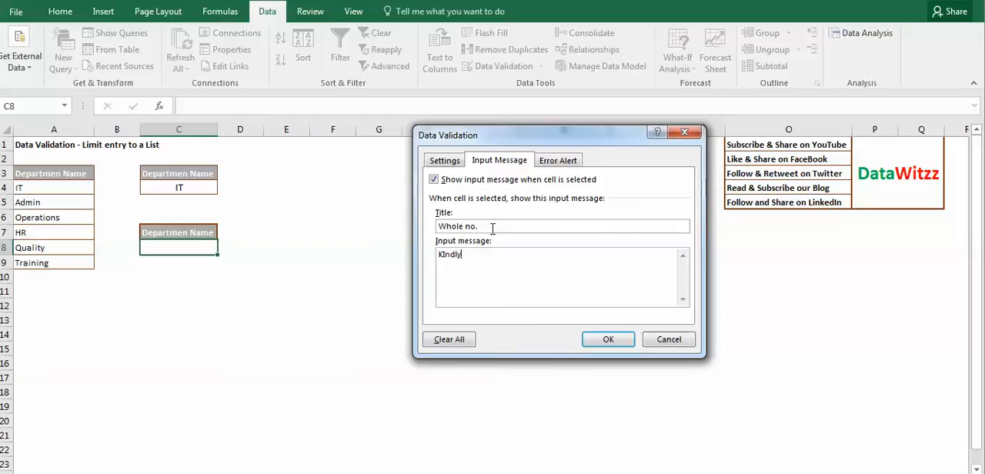
key("Backspace")
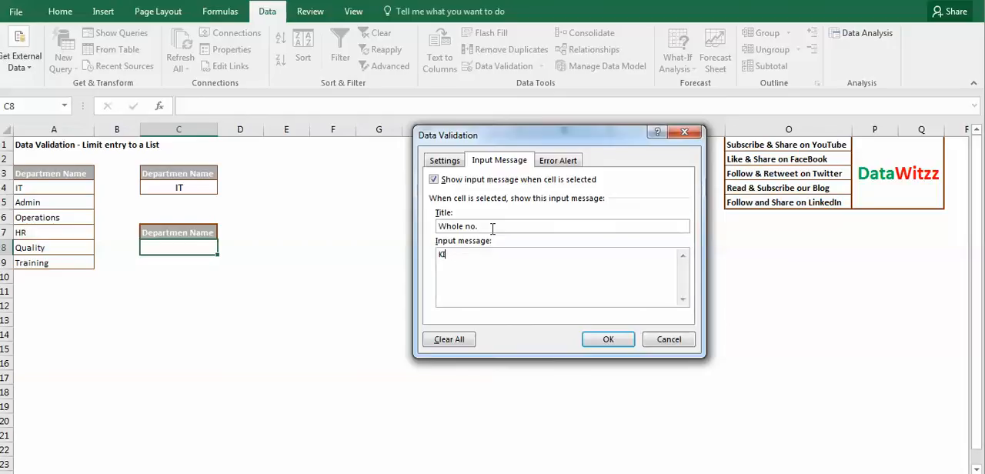
type("Kindly e")
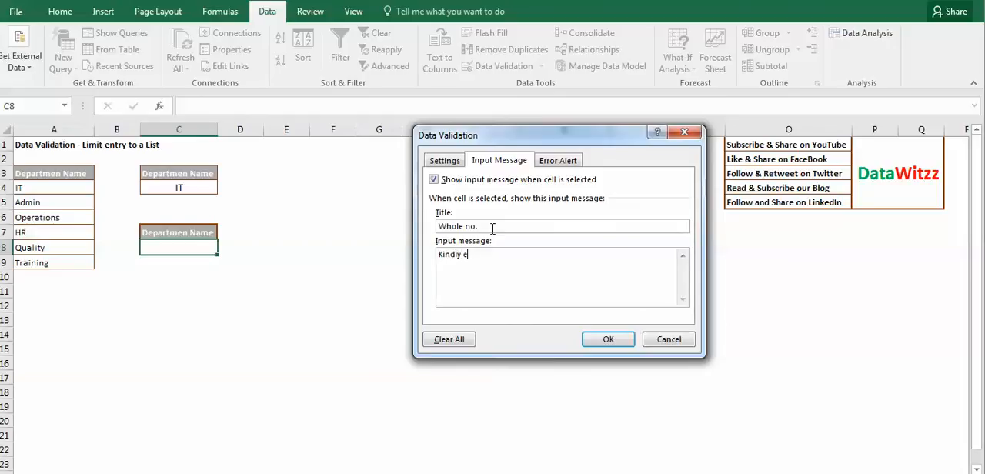
type("nter only")
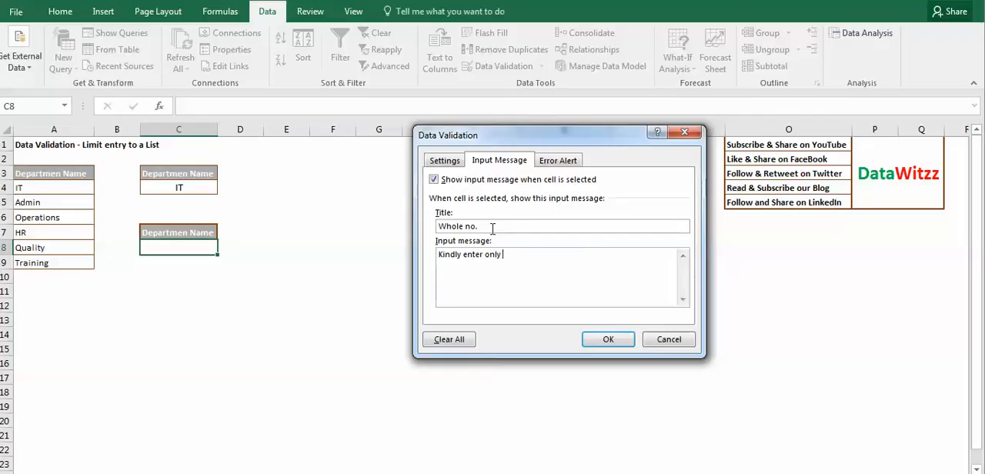
type("whole n.")
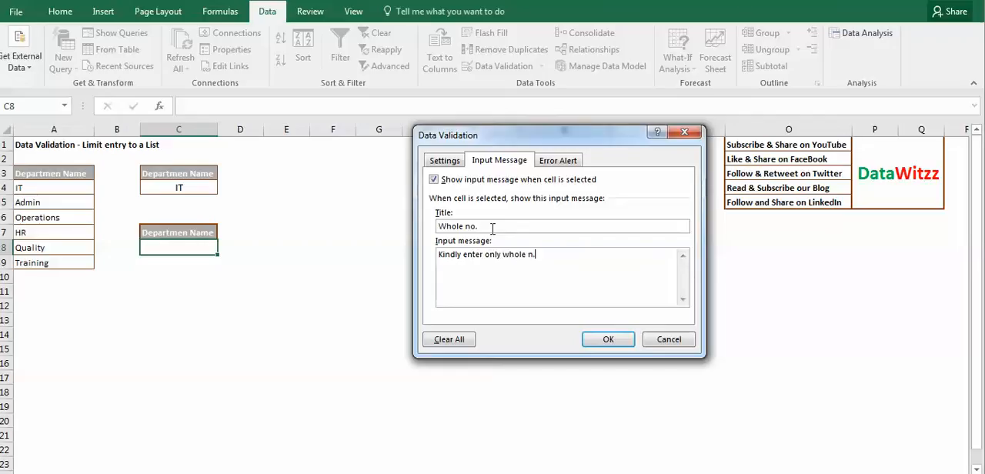
type("o.")
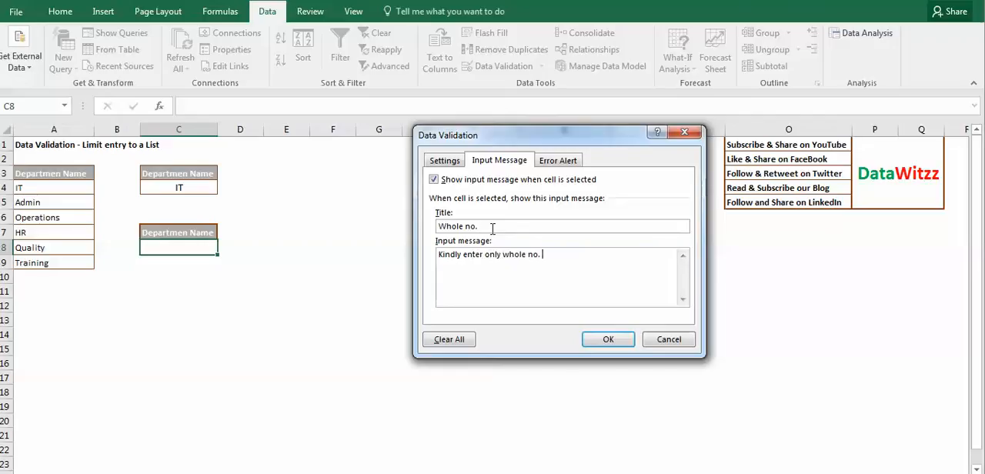
type("between")
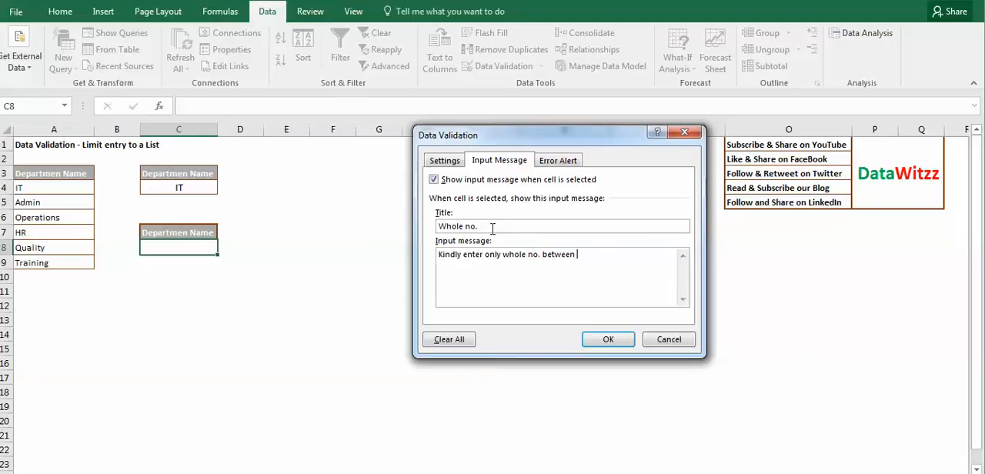
type("15")
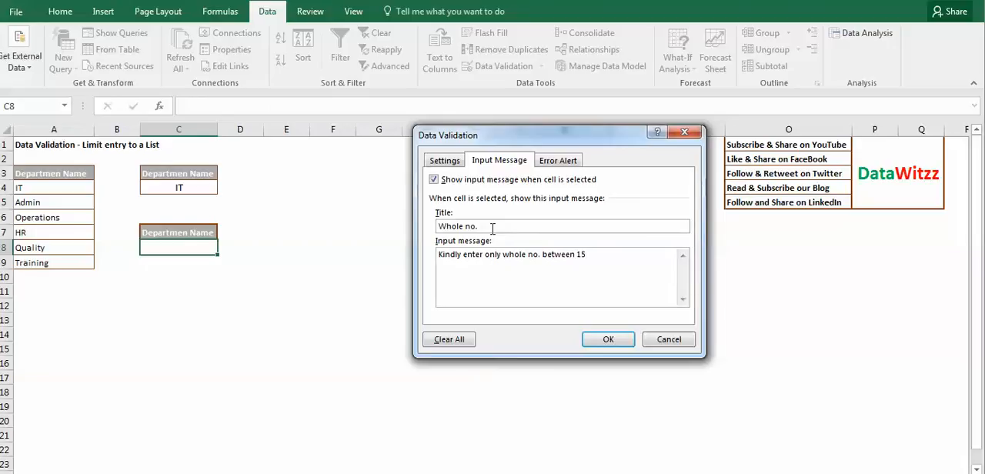
type("to 25")
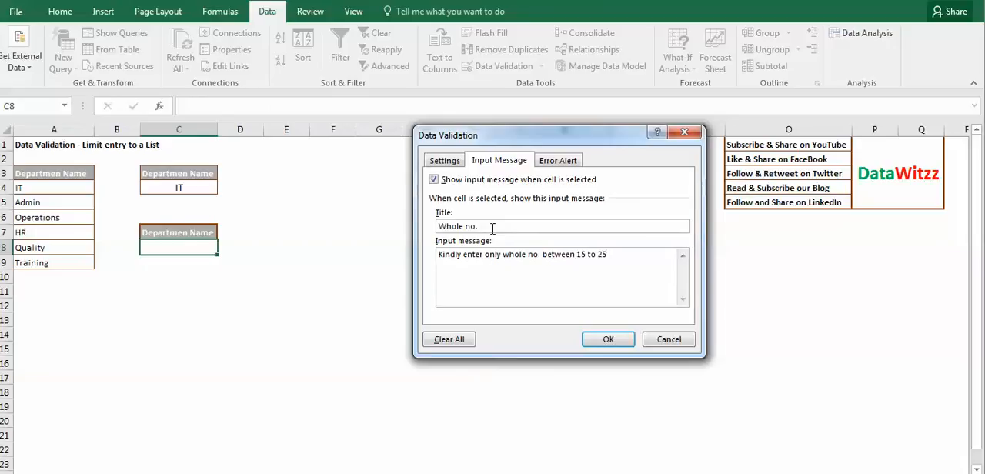
left_click(559, 160)
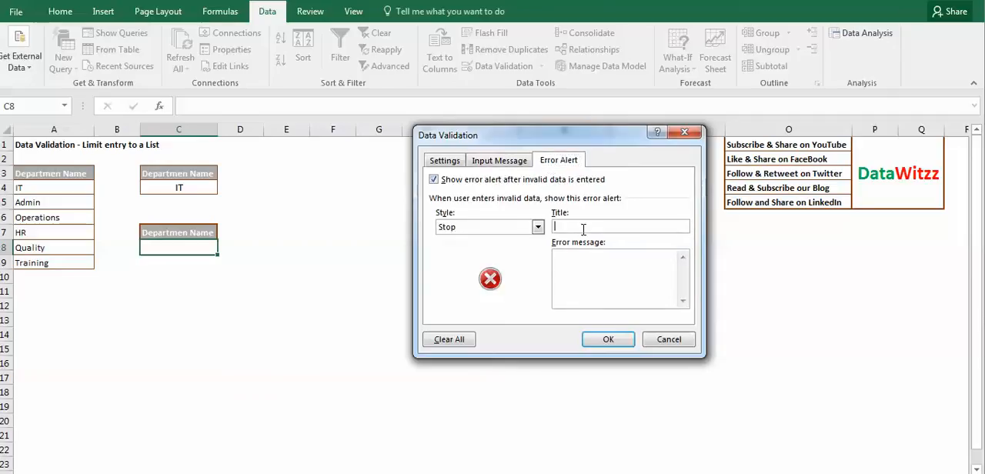
Step: Title the Stop error alert 'Kindly check'
type("Kindly check")
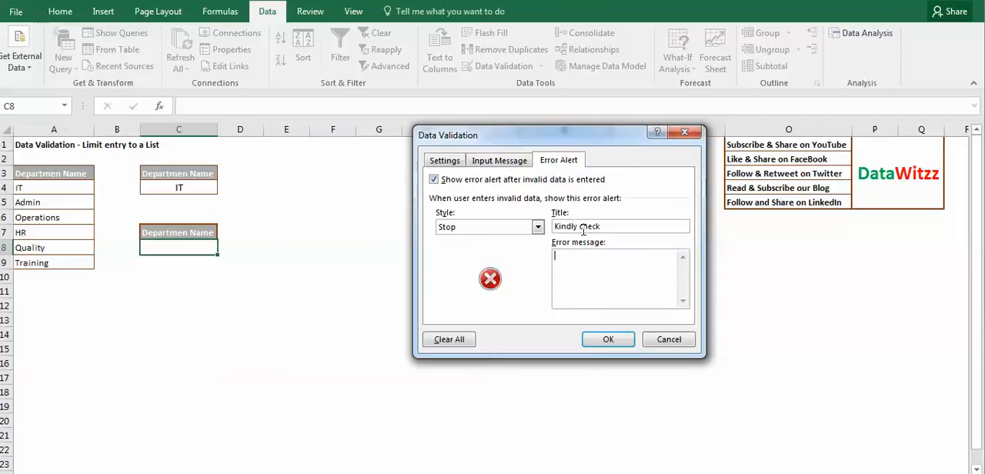
type("Kind")
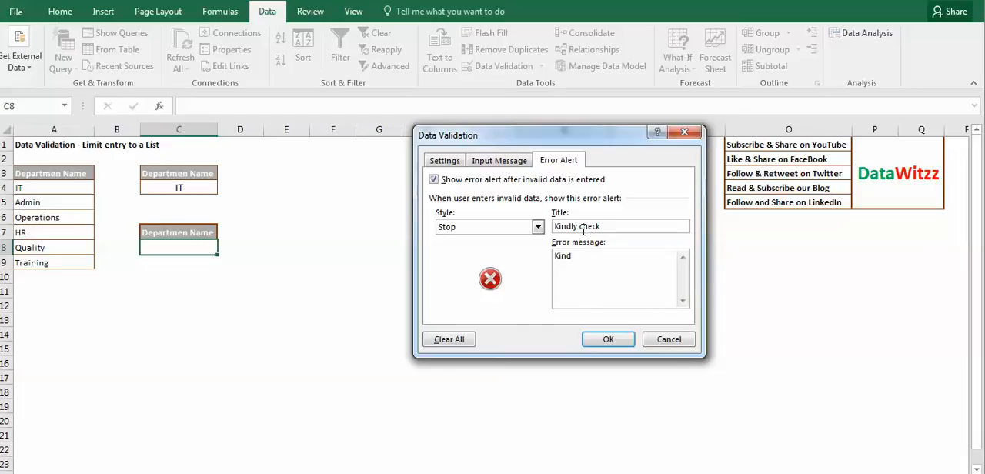
type("ly")
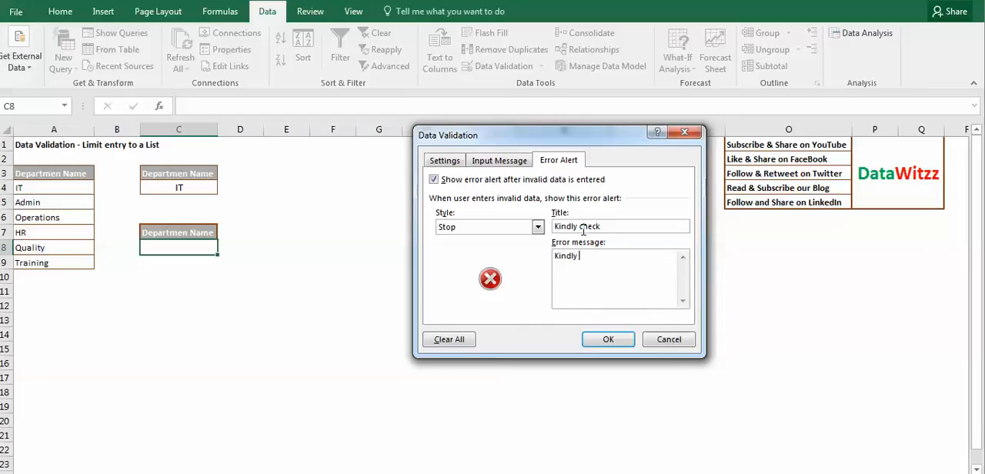
type("check")
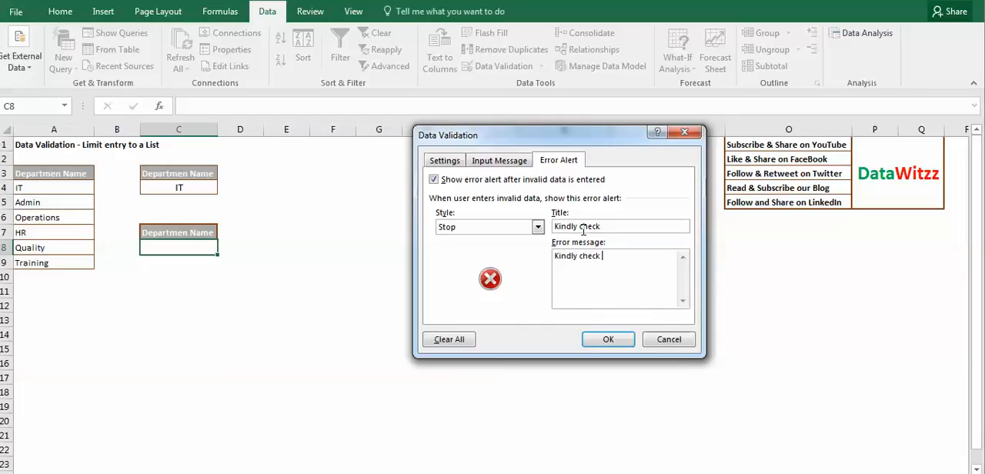
Step: Write the alert message that the data should be a whole no. between 15 to 25, and apply
type("the da")
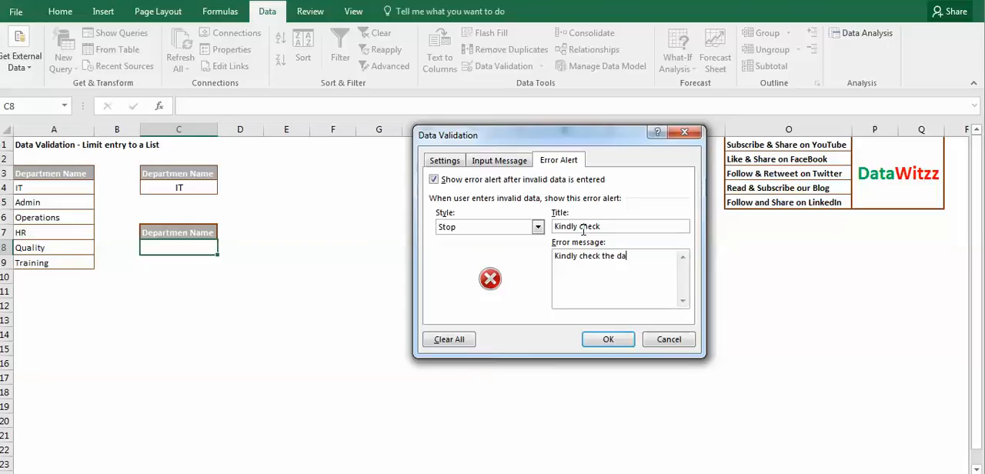
type("ta")
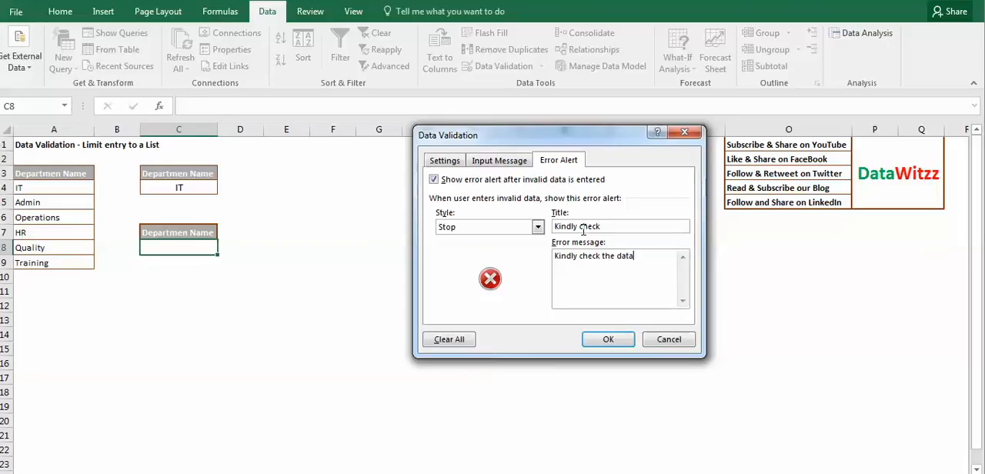
type(",")
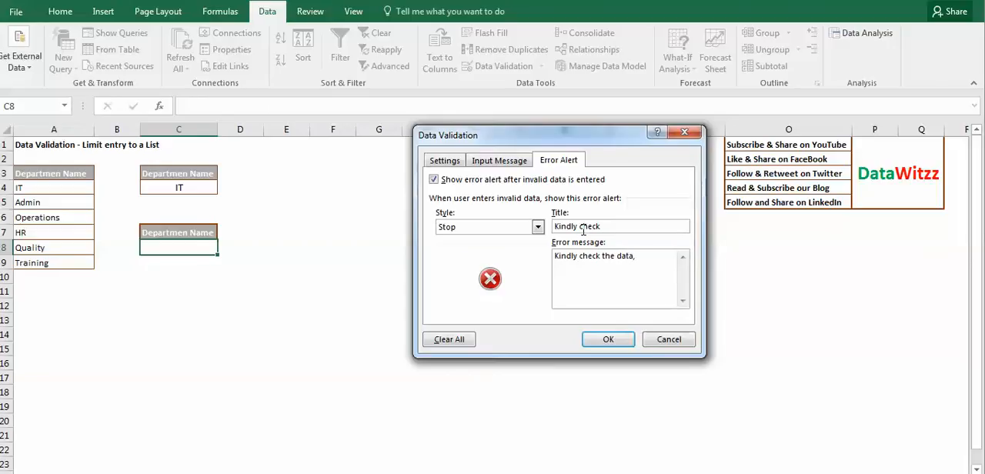
type(",it shou")
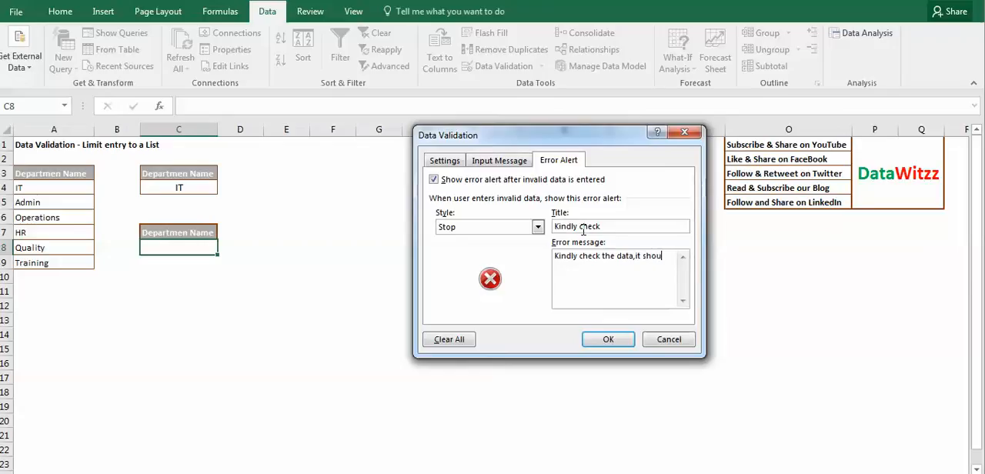
type("ld be")
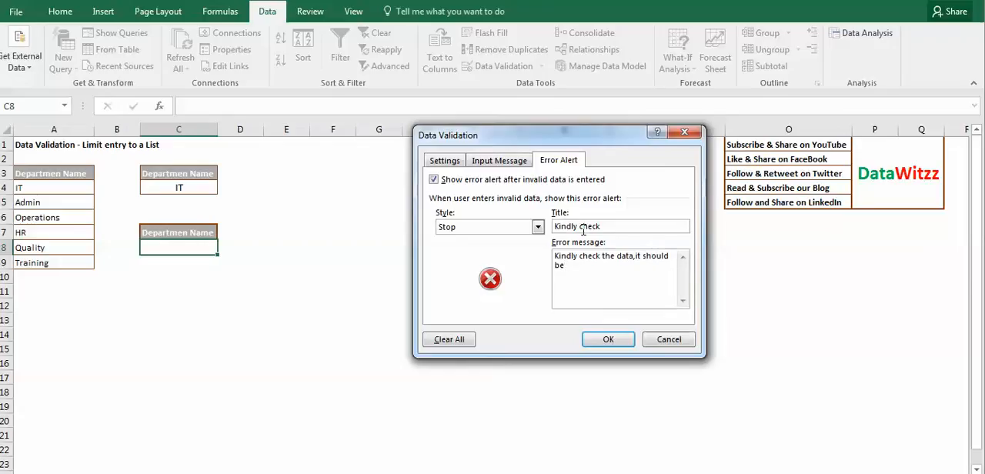
type("whole no.")
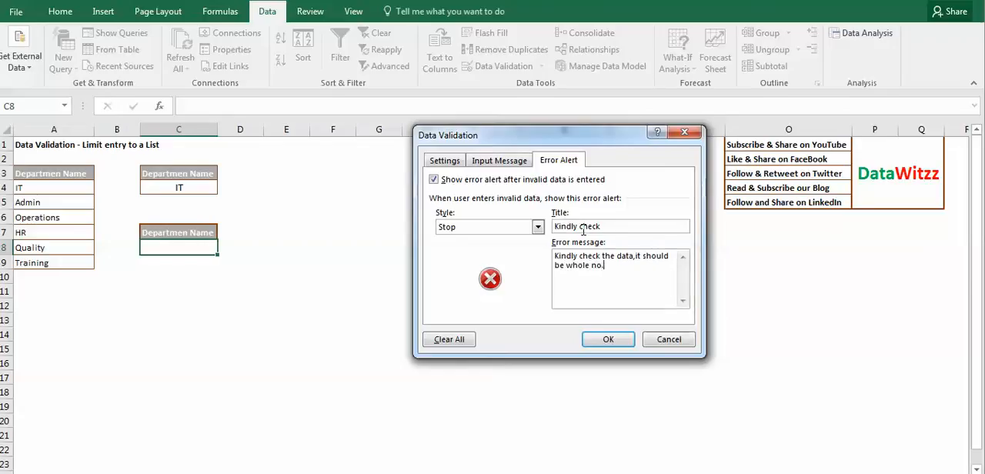
type("be")
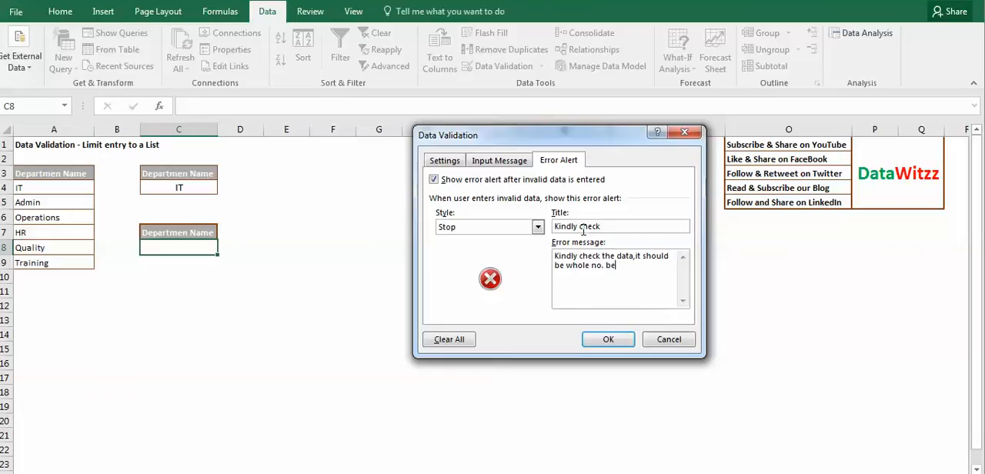
type("tween")
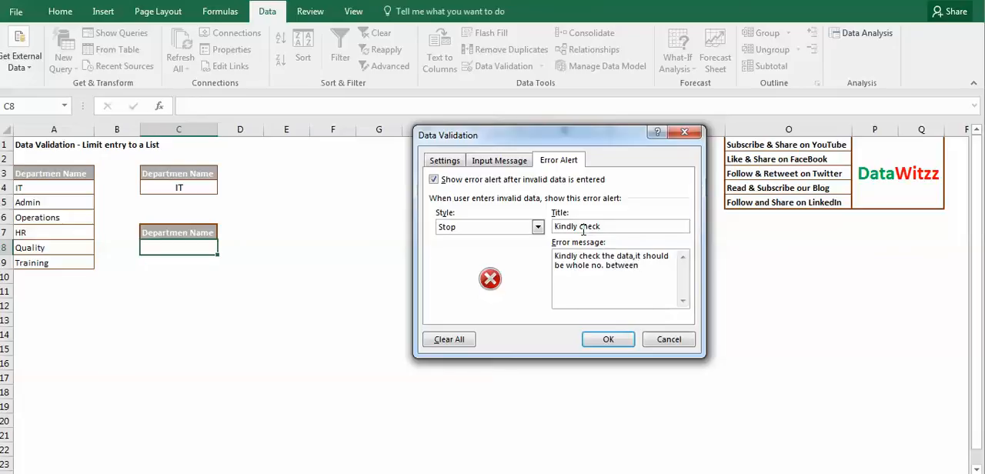
type("15 to 25")
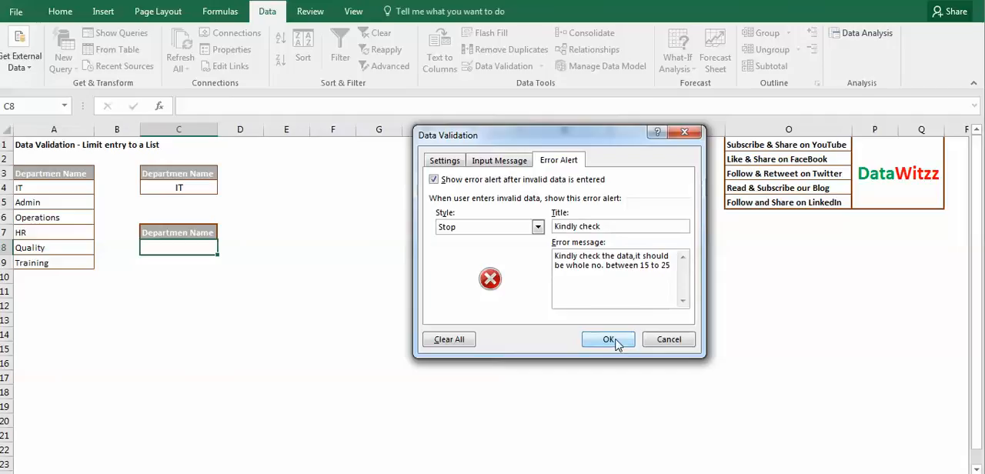
left_click(608, 340)
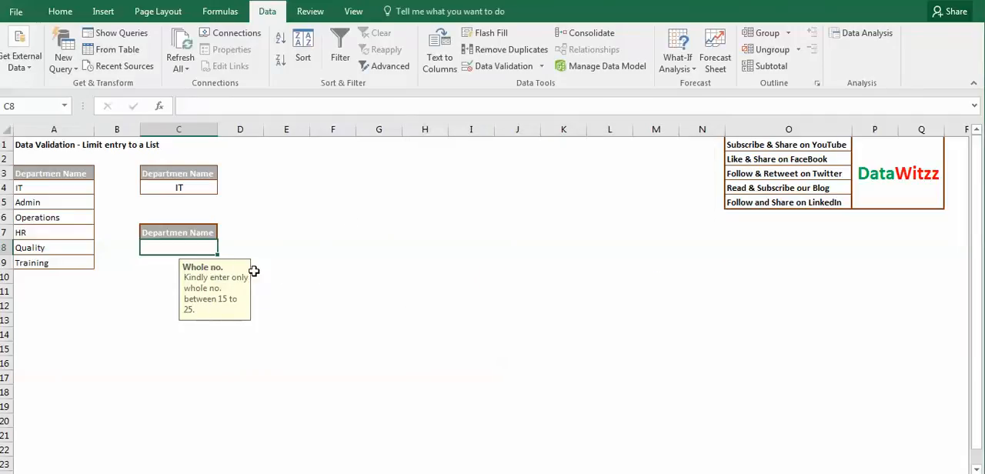
mouse_move(240, 290)
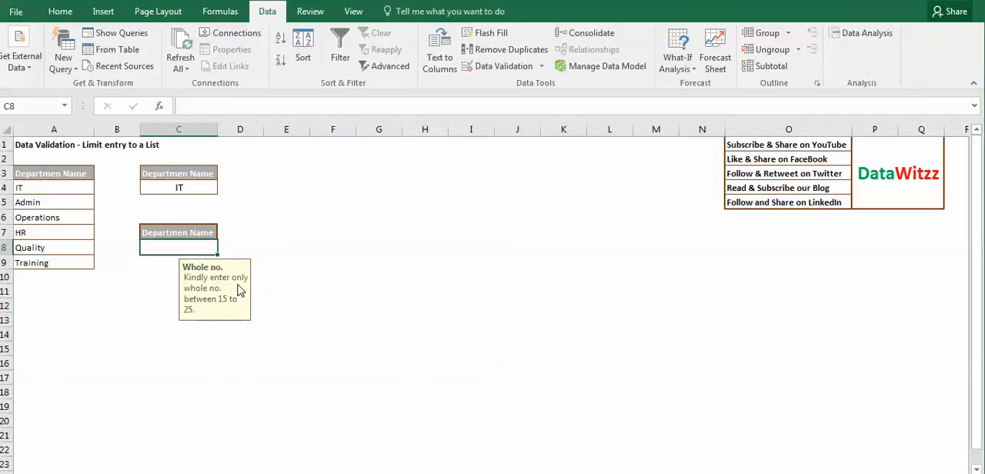
mouse_move(249, 307)
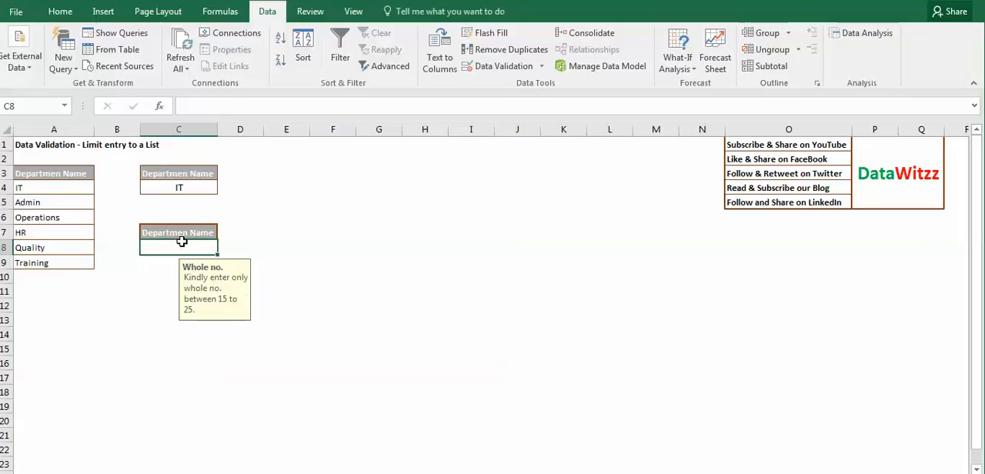
Step: Enter 20 in C8, then try 11 and cancel the Kindly check alert
key("Return")
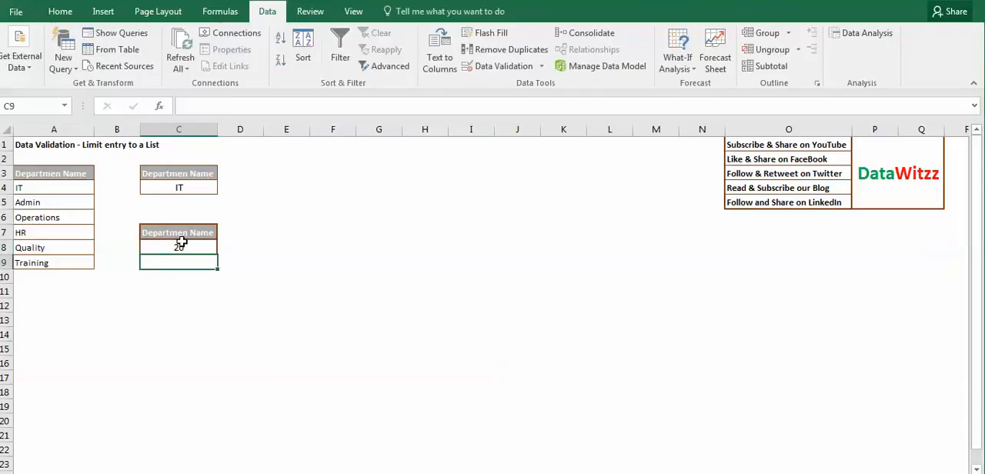
left_click(179, 246)
type("11")
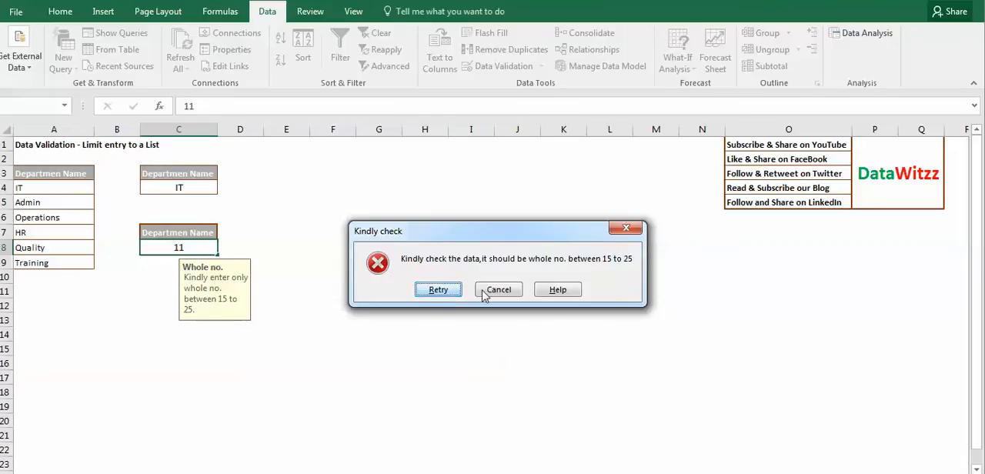
left_click(498, 290)
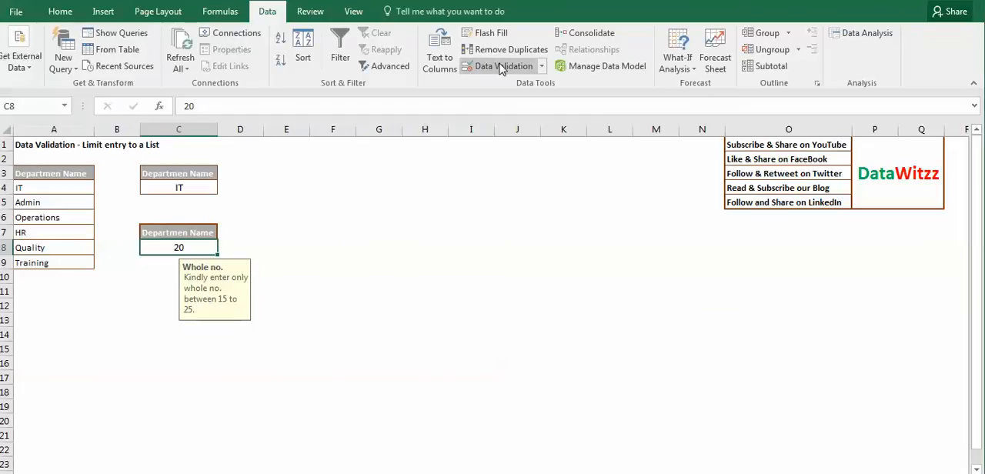
Step: Reopen Data Validation and set C8's Allow option back to Any value
left_click(499, 65)
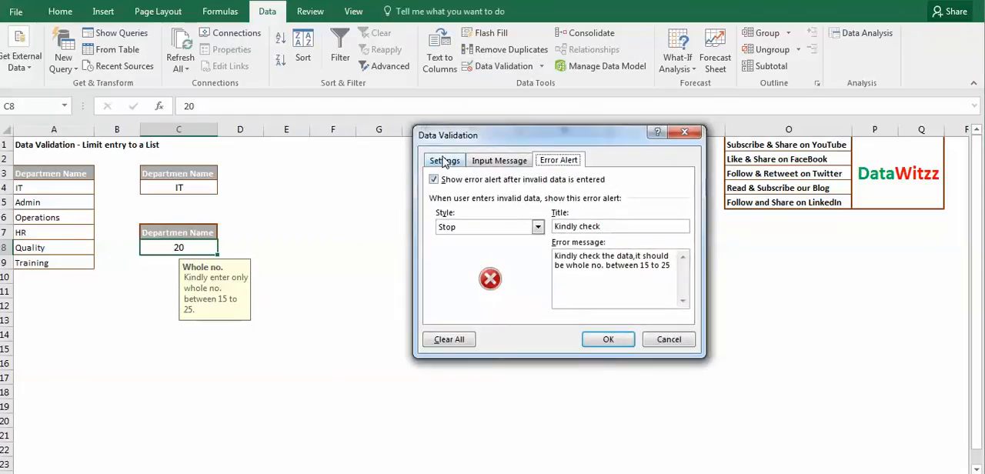
left_click(444, 161)
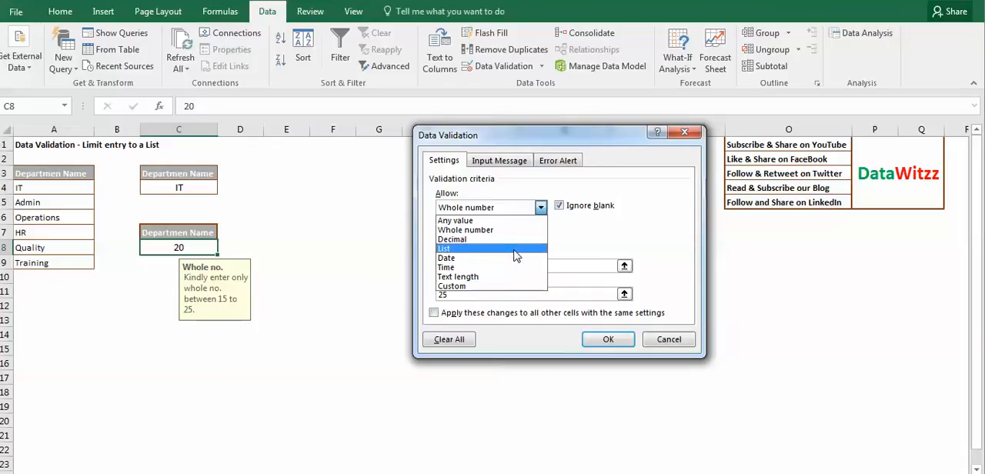
left_click(446, 248)
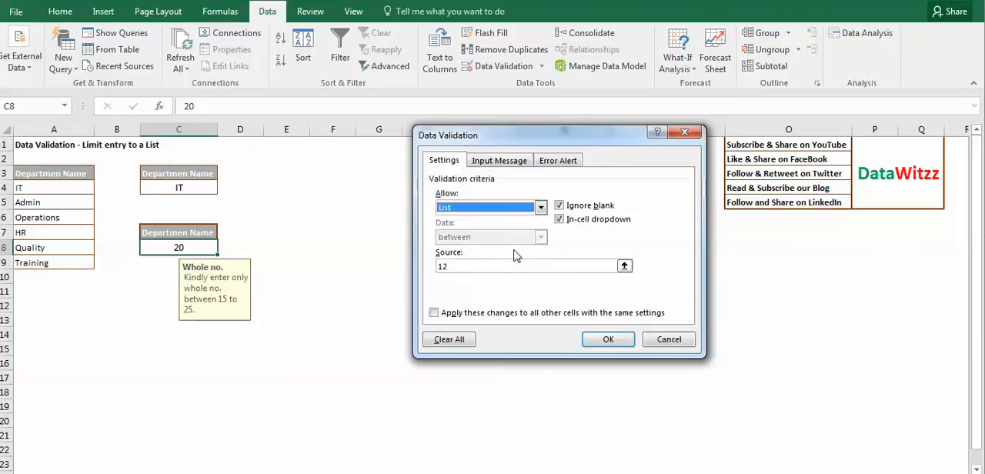
left_click(540, 207)
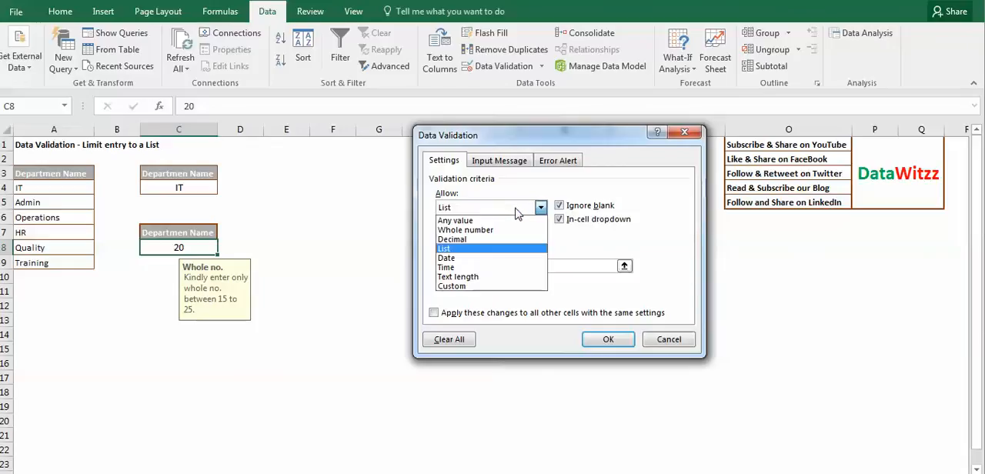
left_click(455, 220)
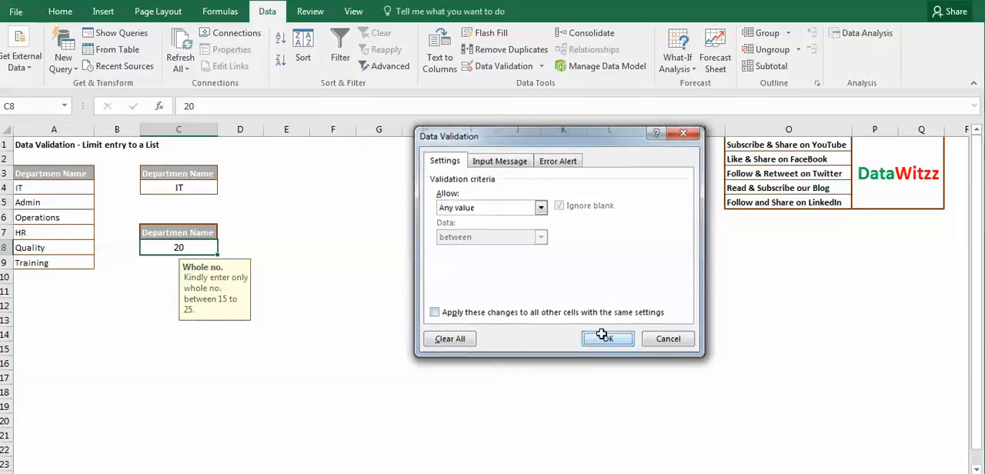
left_click(608, 338)
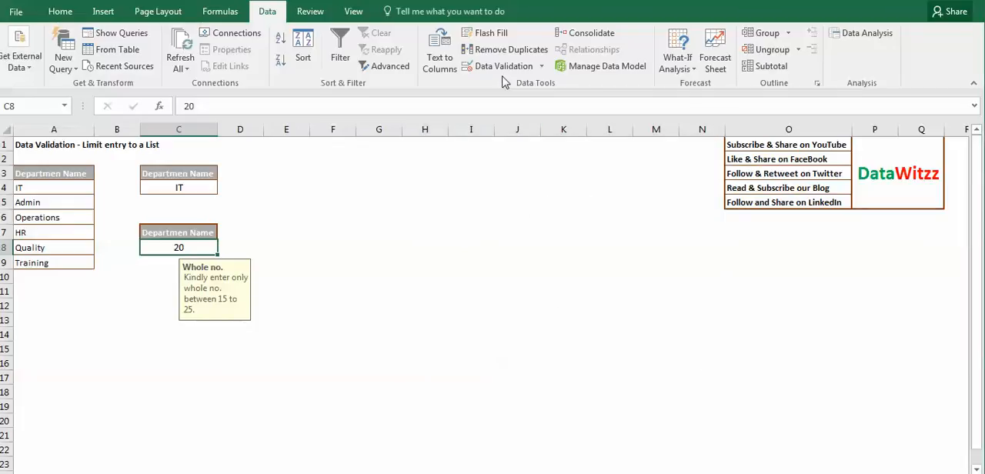
left_click(498, 66)
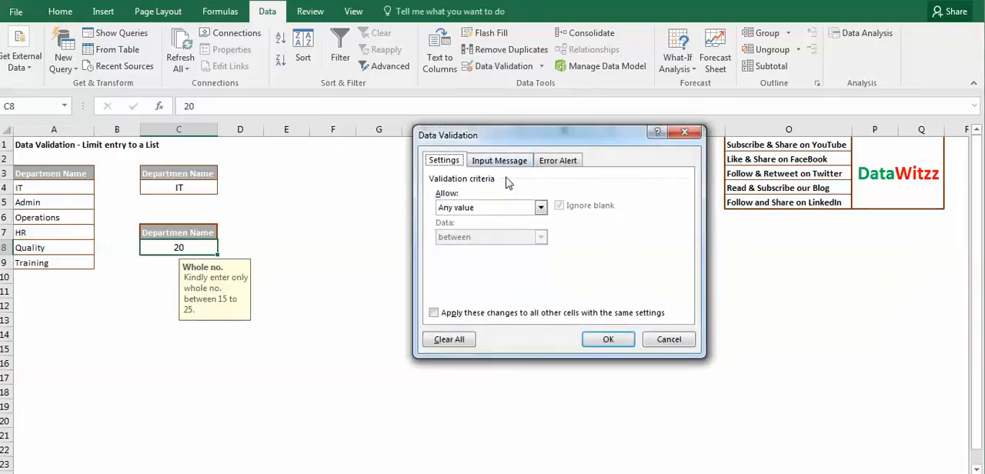
left_click(541, 208)
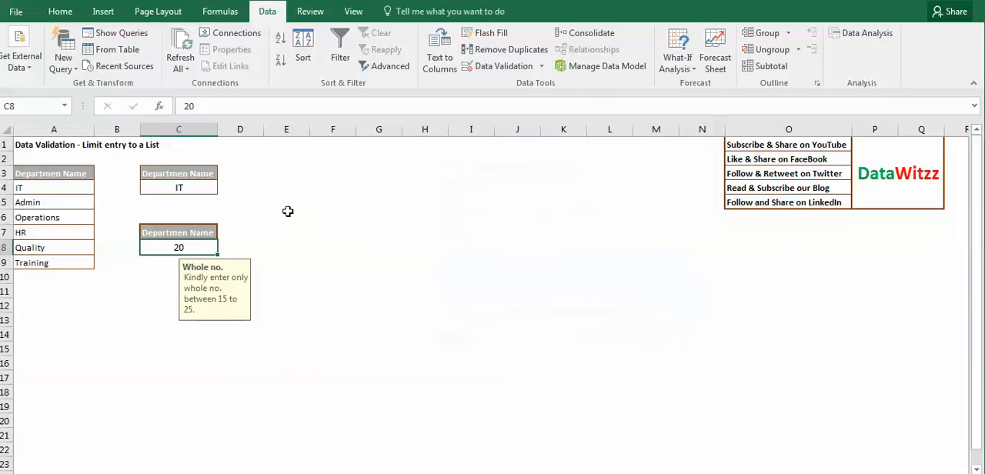
mouse_move(364, 262)
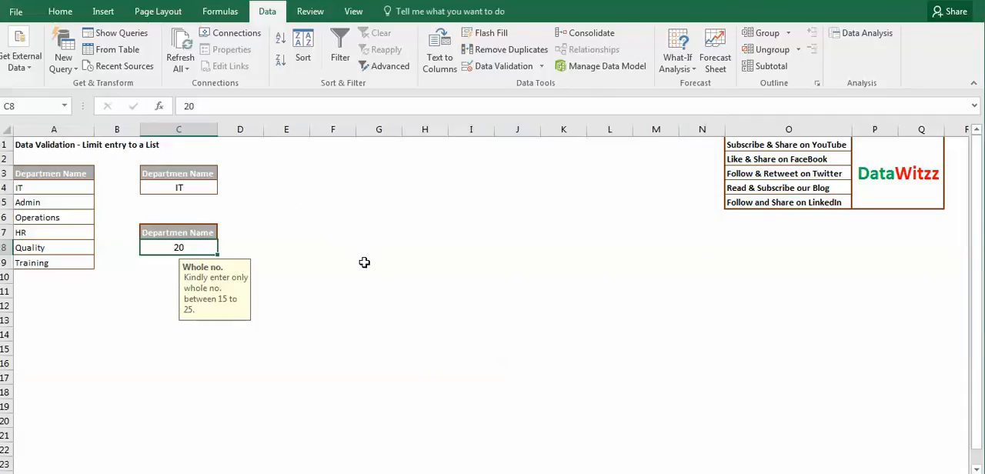
mouse_move(271, 283)
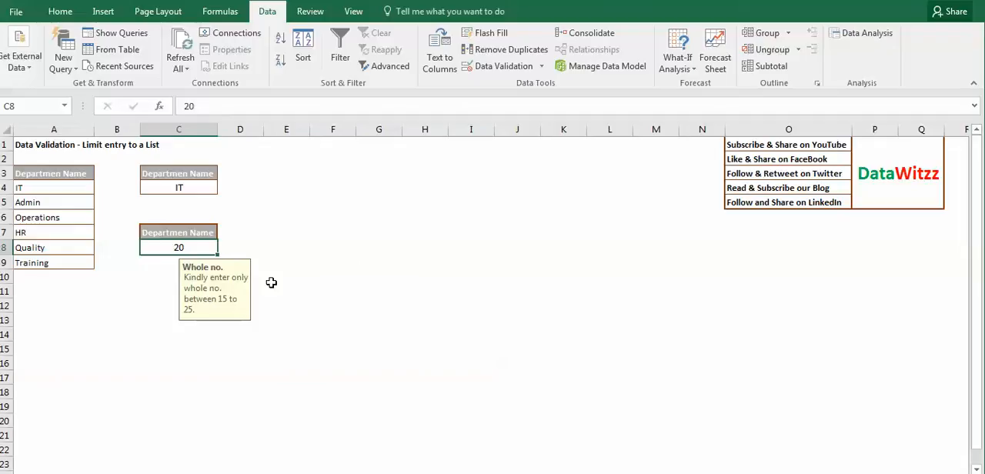
mouse_move(230, 252)
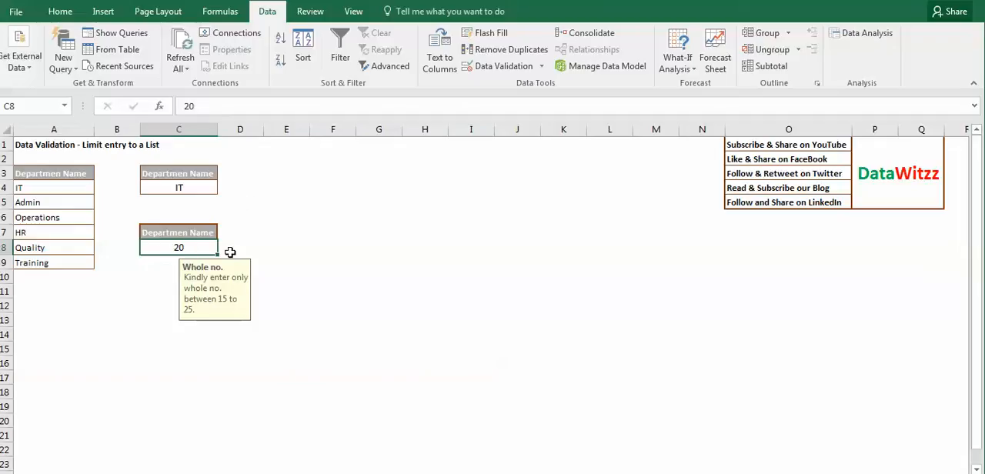
mouse_move(109, 243)
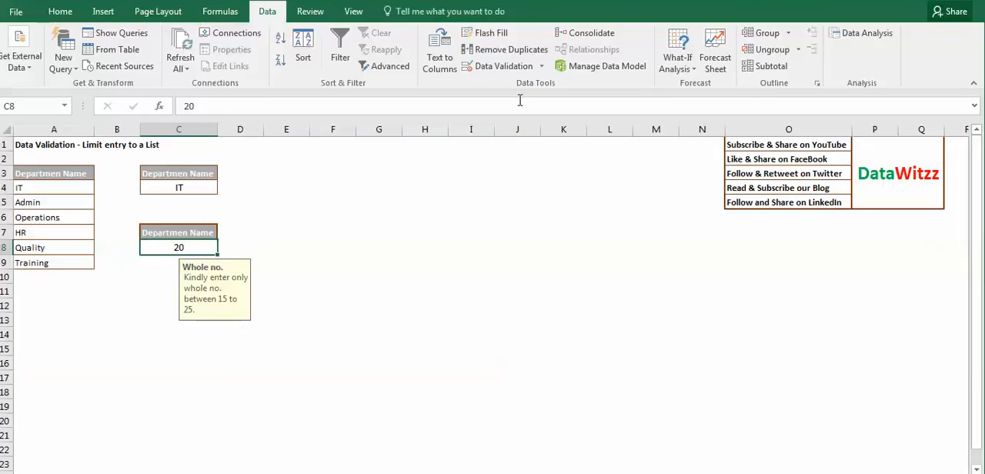
Step: Set C8's validation to List with source IT,Admin,Operations,HR,Quality,Training
left_click(502, 65)
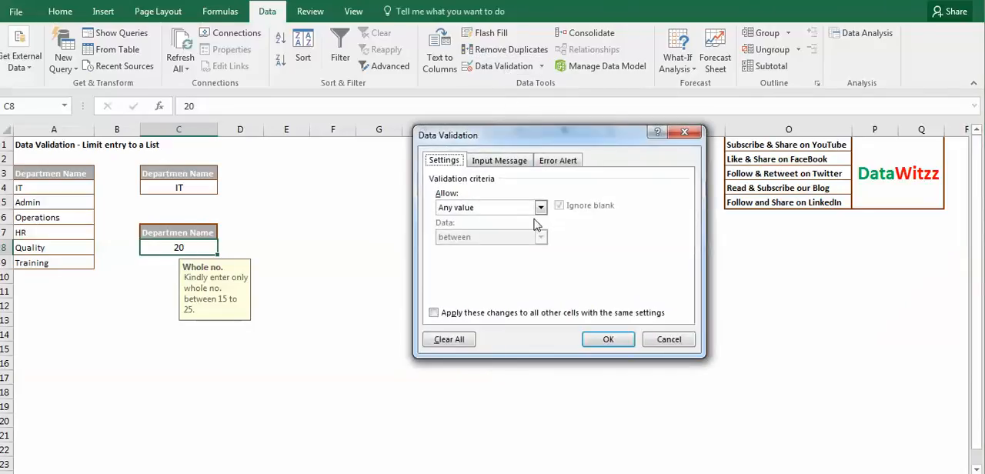
left_click(541, 208)
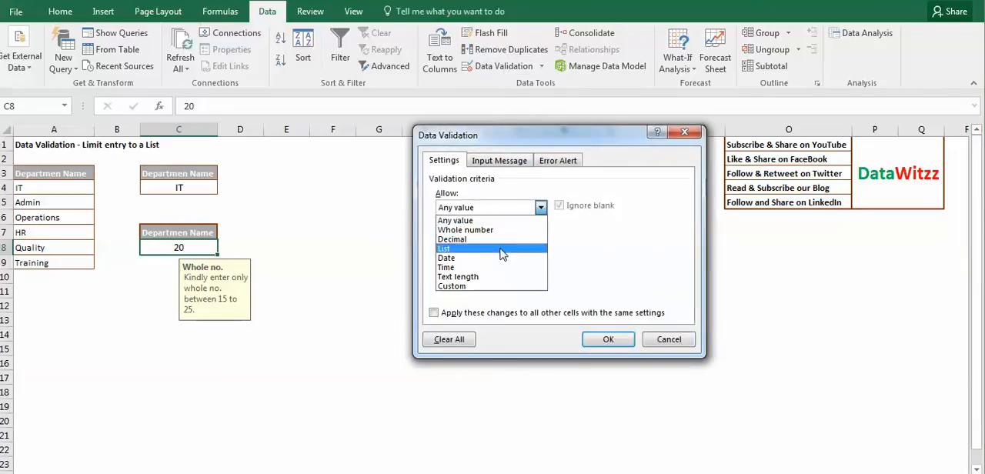
left_click(445, 247)
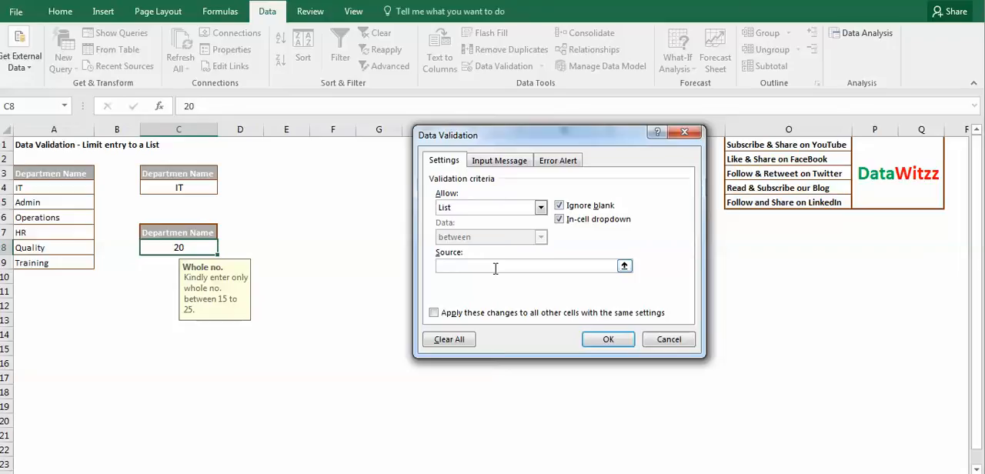
type("I")
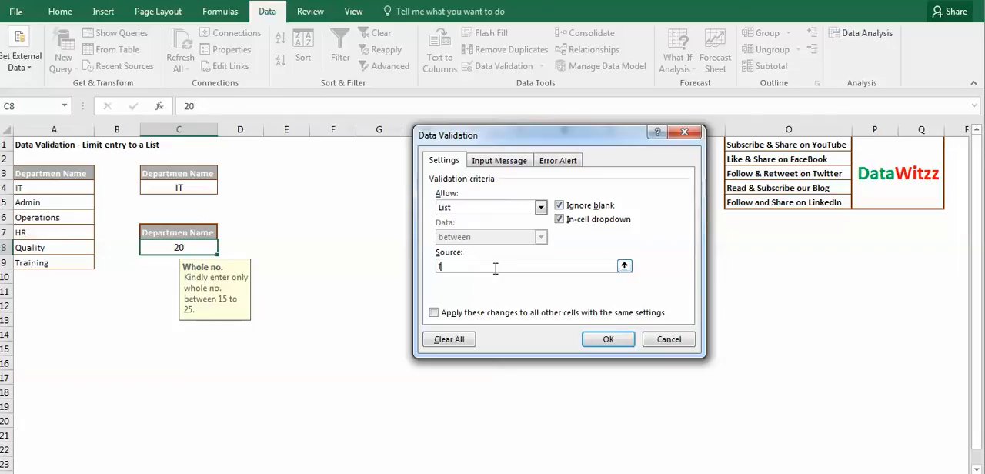
type("IT,A")
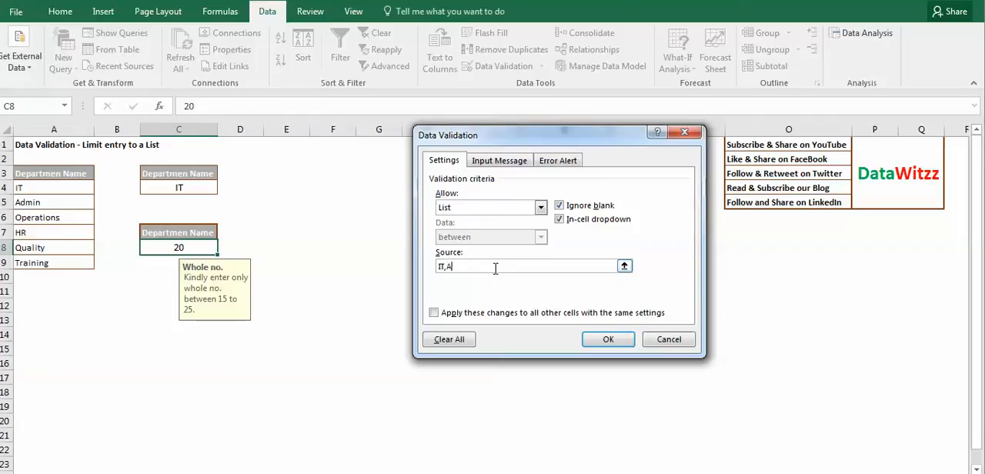
type("dmin,Operations,")
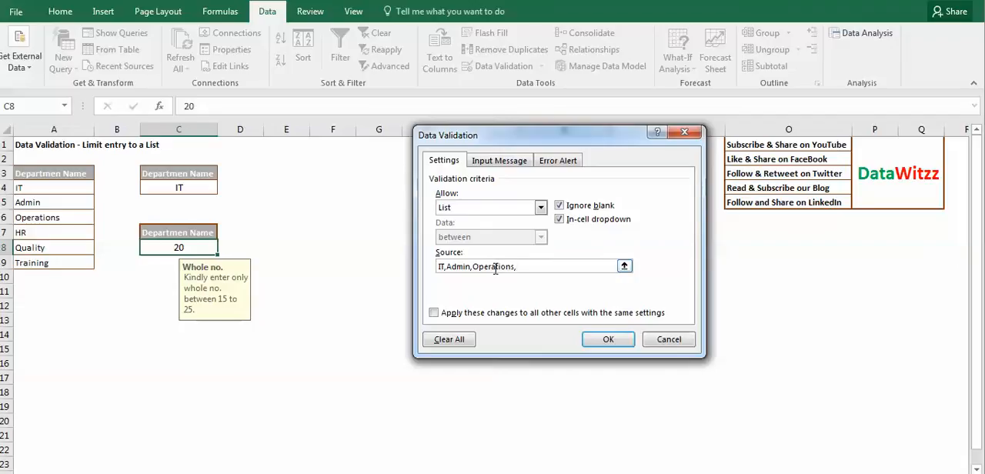
type("HR,")
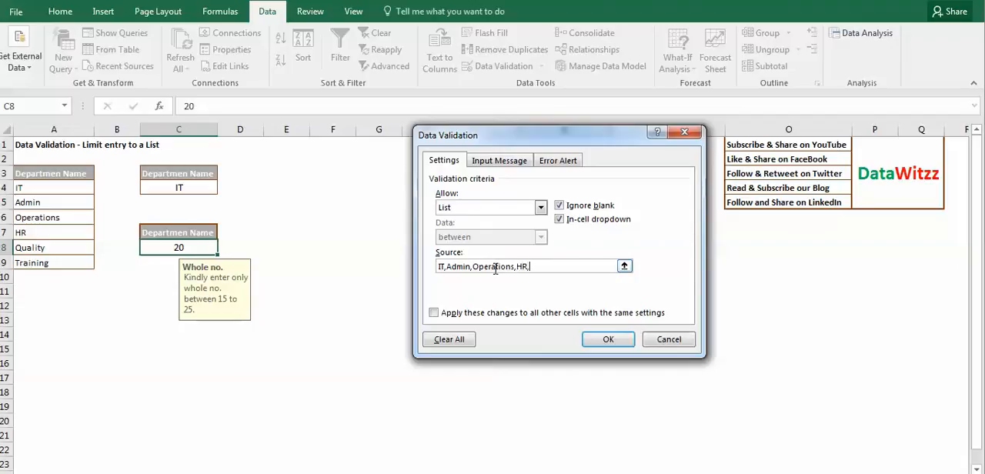
type("Qual")
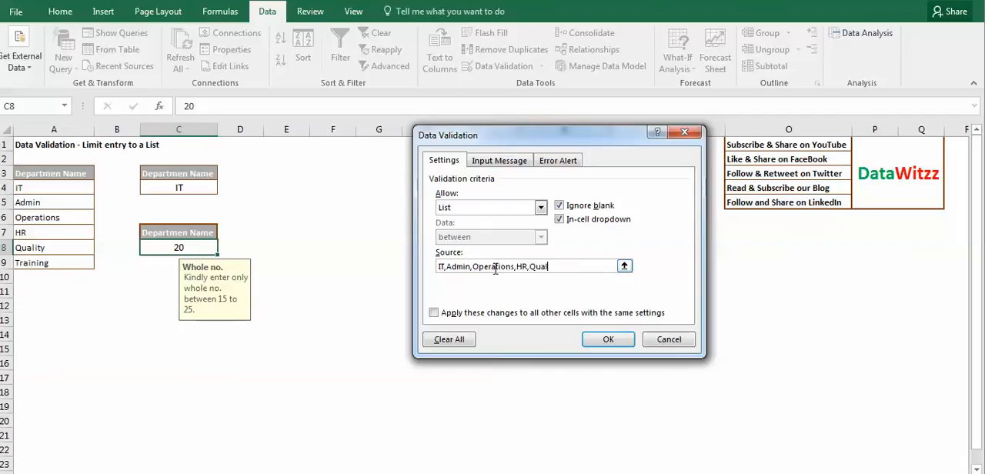
type("ity,")
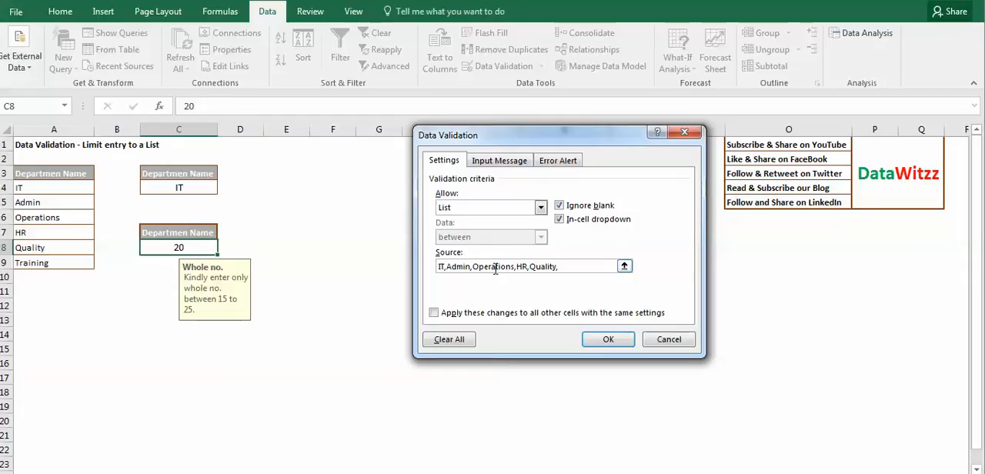
type("Tra")
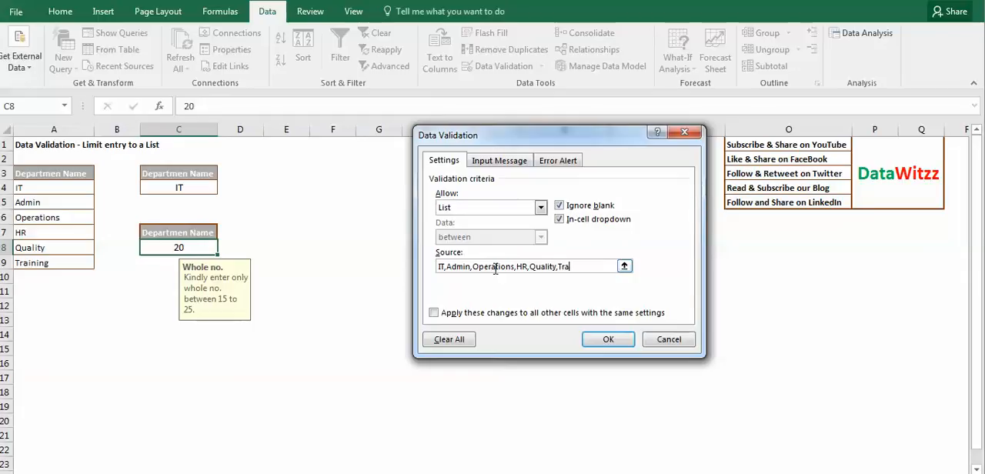
type("ining")
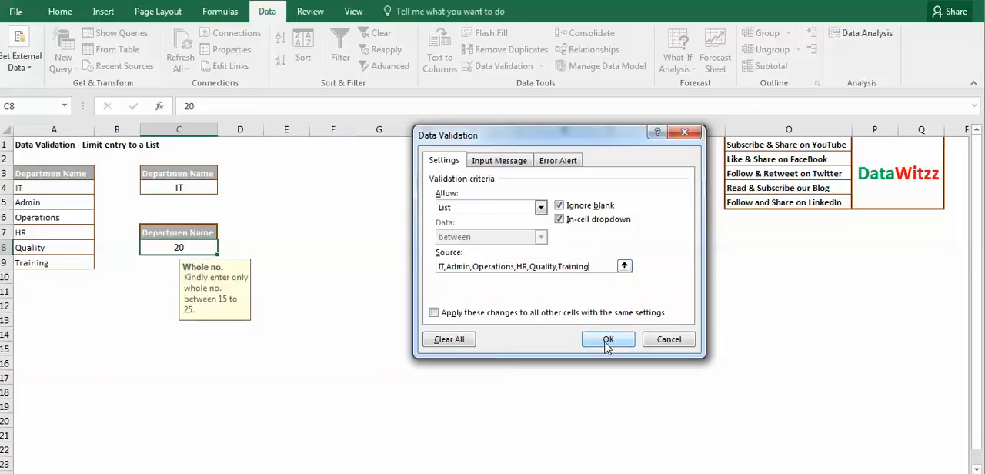
Step: Apply the department list and pick IT from C8's dropdown
left_click(608, 340)
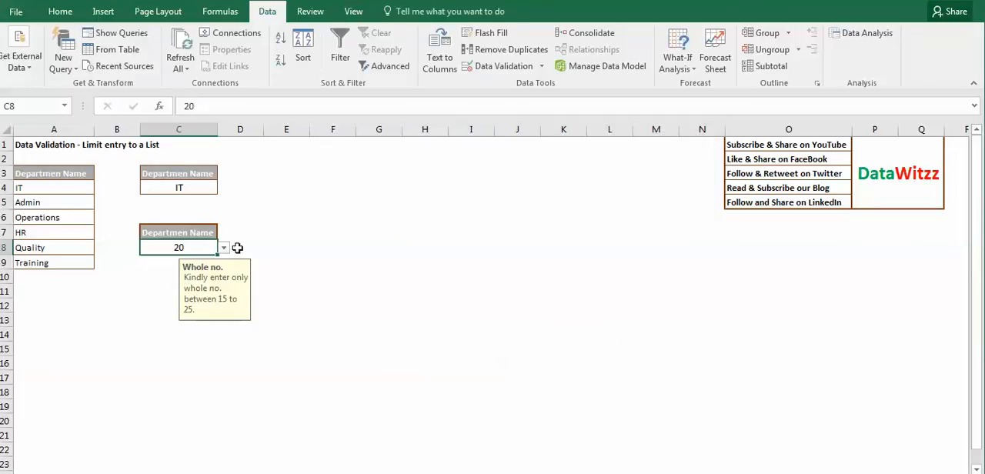
left_click(223, 247)
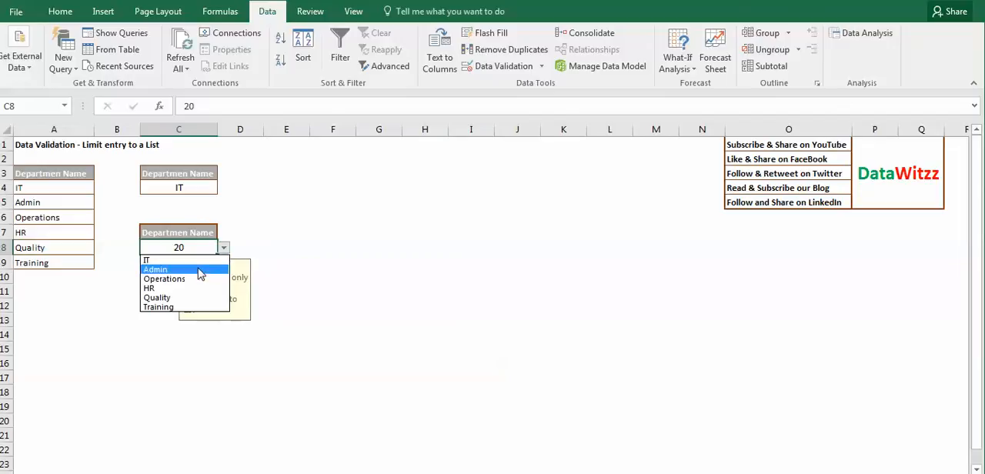
left_click(146, 258)
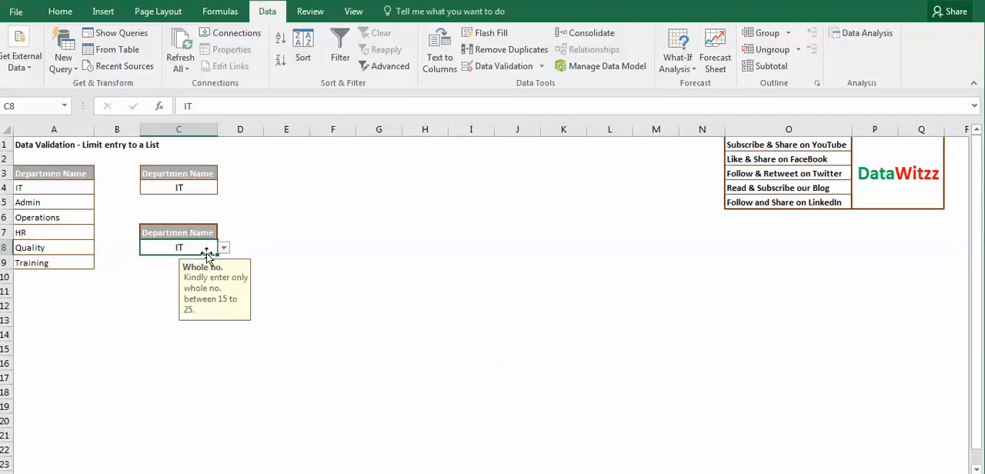
left_click(224, 247)
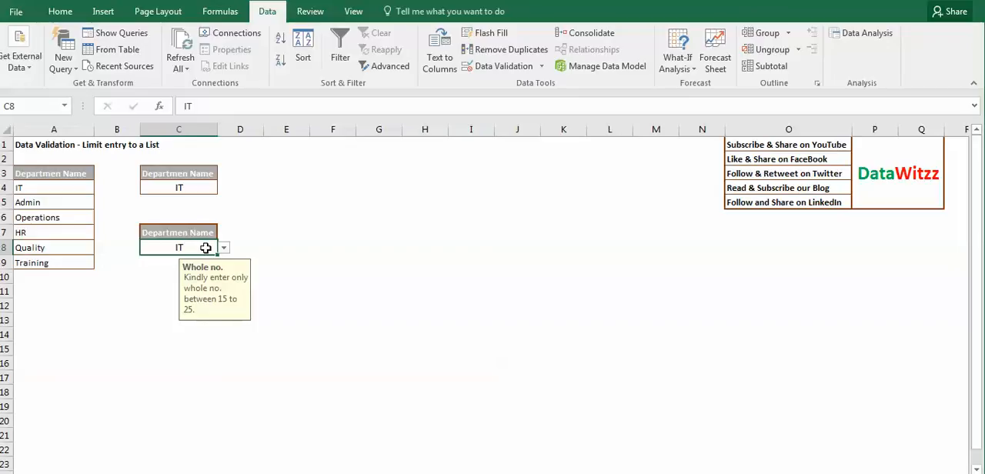
Step: Type the invalid entry john in C8 and cancel the Kindly check alert
left_click(178, 291)
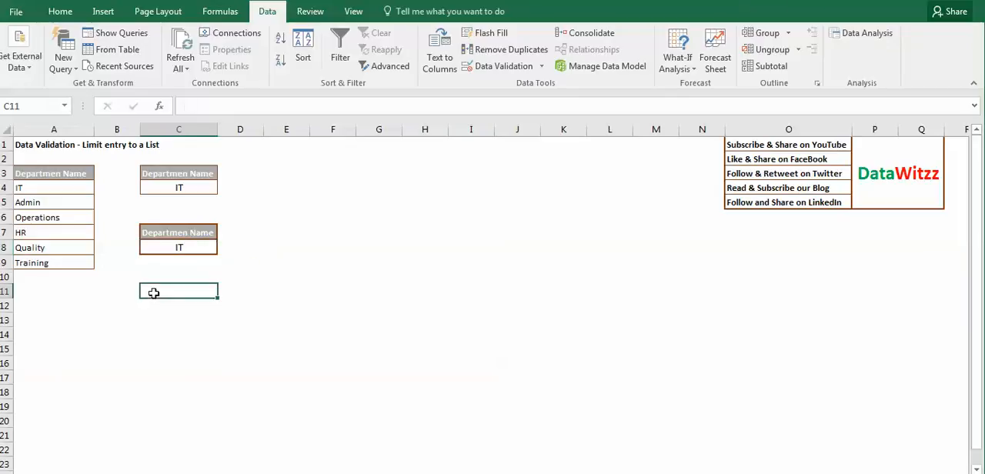
left_click(178, 247)
type("john")
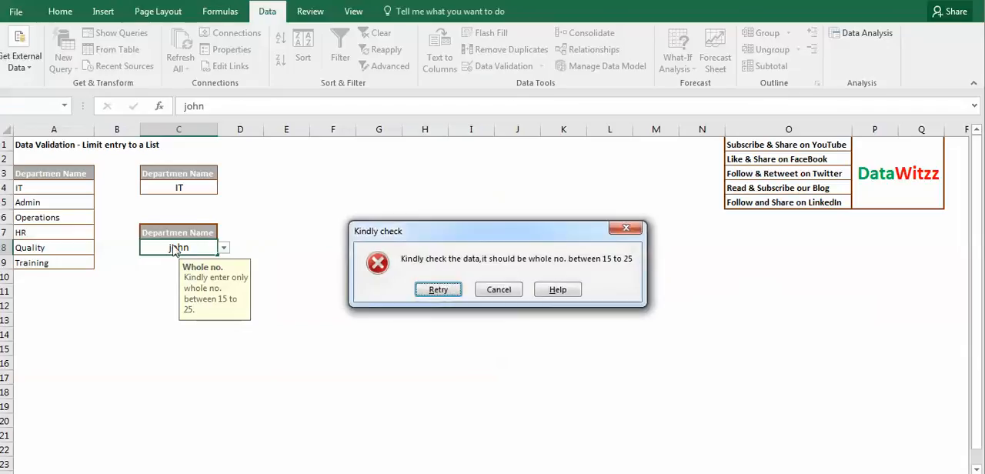
left_click(438, 289)
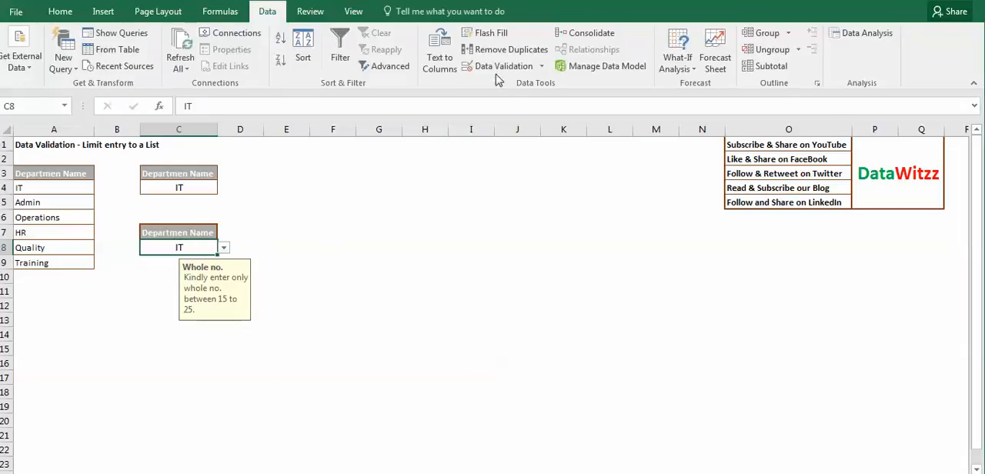
Step: Replace the typed department list with the source range =$A$4:$A$9
left_click(499, 65)
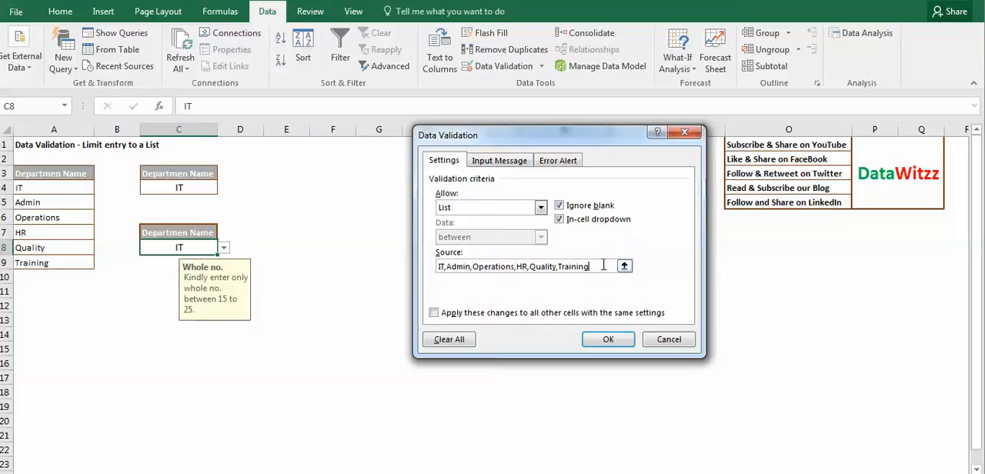
key("Backspace")
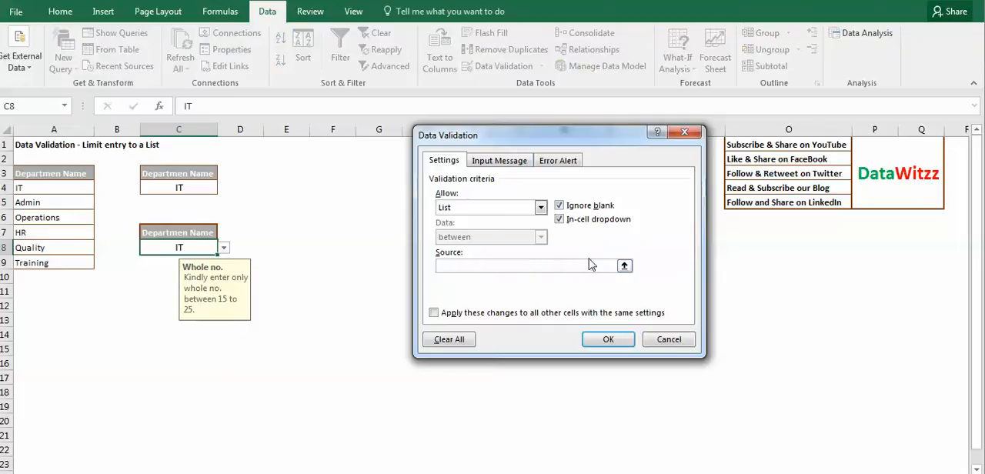
left_click(54, 188)
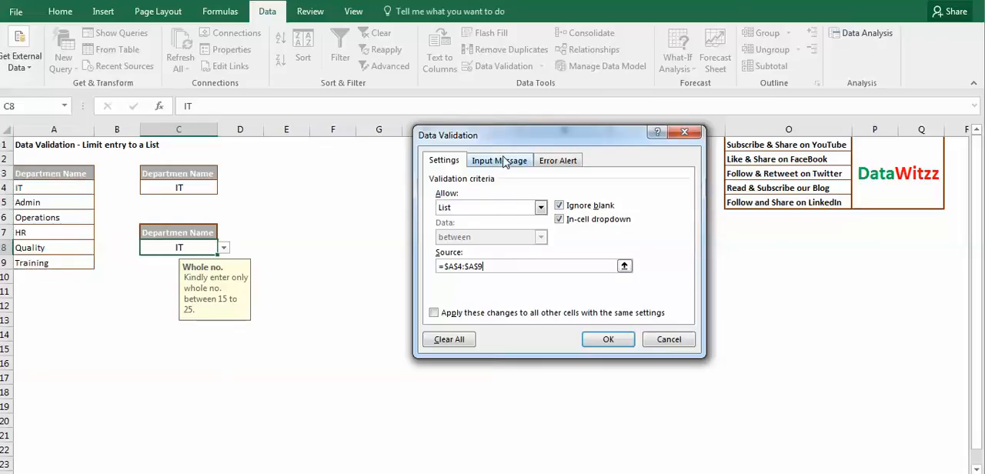
Step: Set the input message title to 'Enter the data' and text to 'Kindly select from dropdown list'
left_click(500, 160)
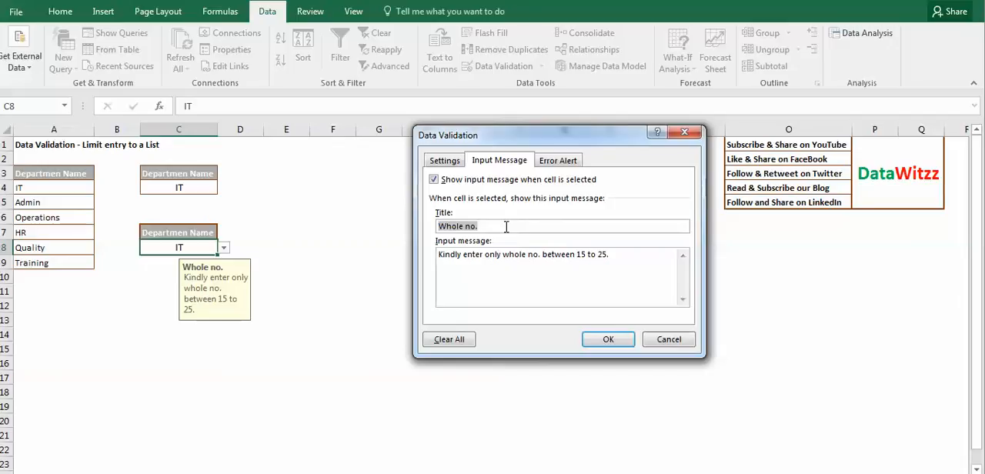
type("Kindly")
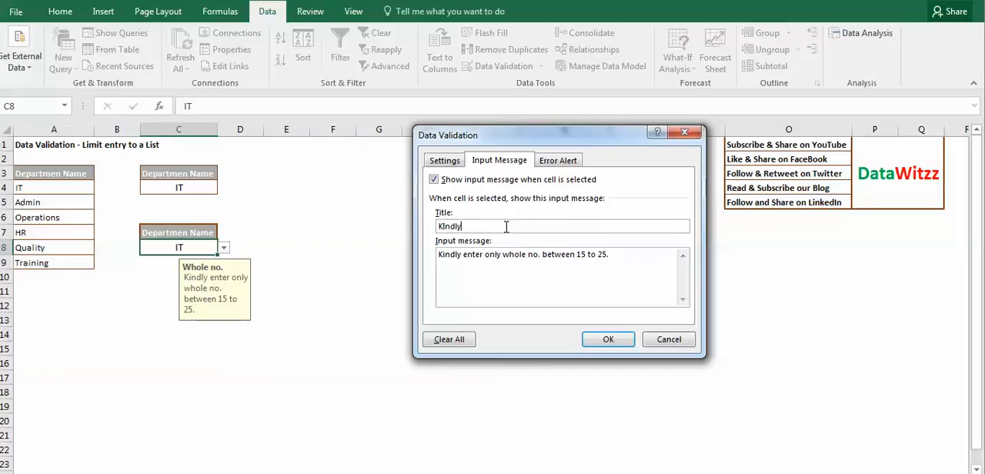
key("Backspace")
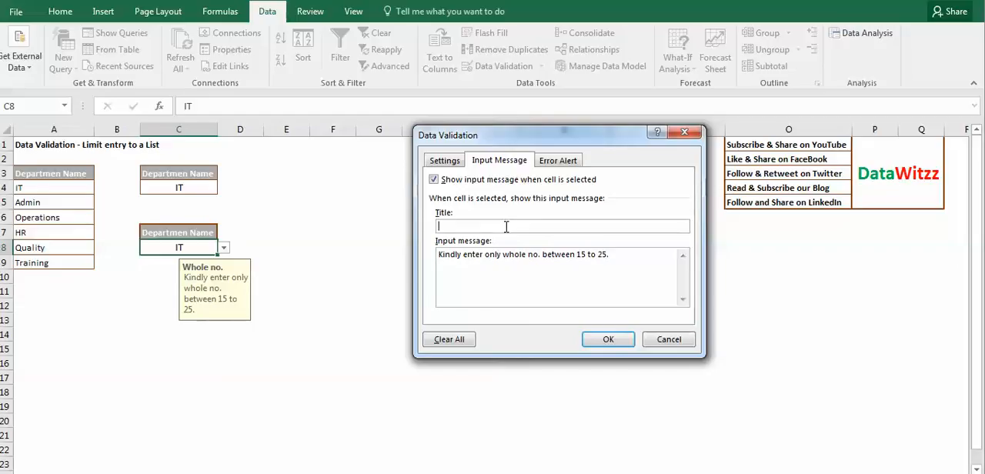
type("Enter")
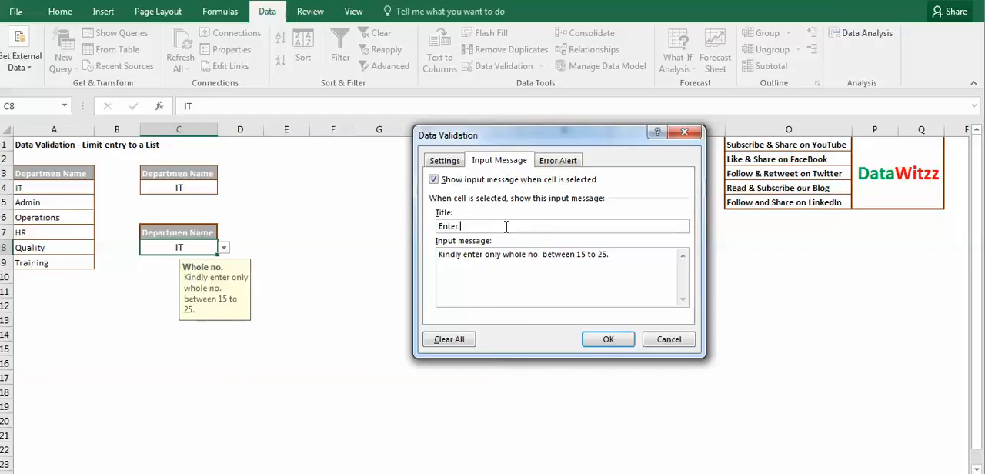
type("the data")
left_click(562, 277)
type("Kindl")
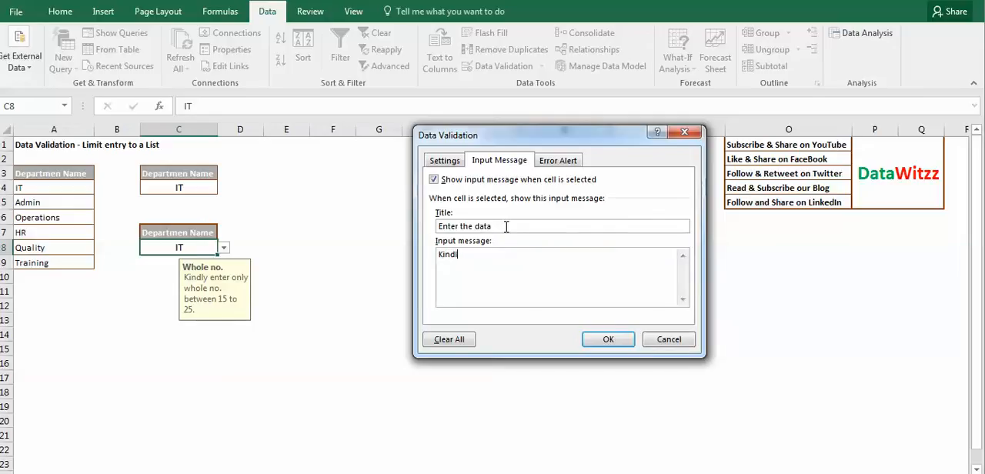
type("y select from")
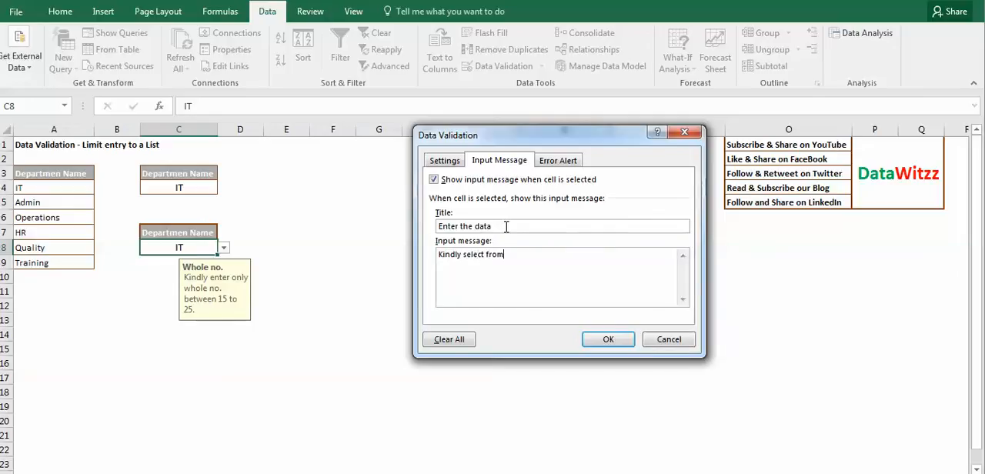
type("drop")
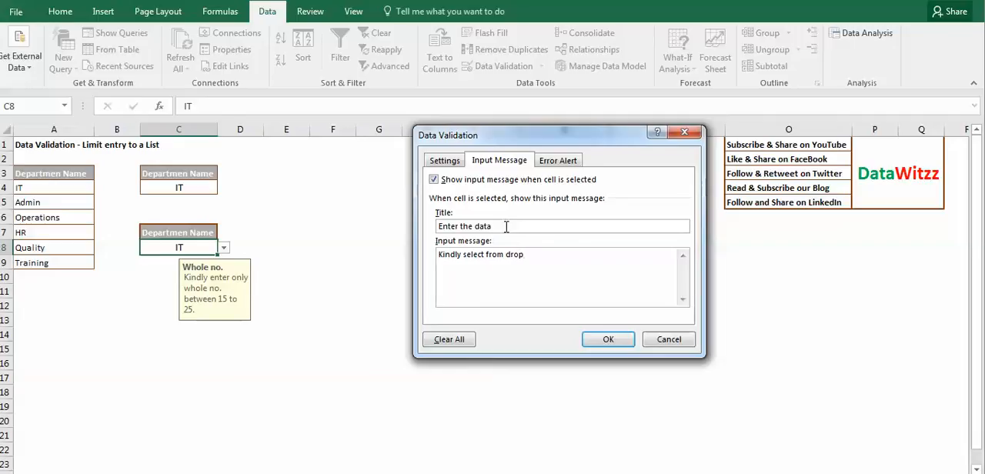
type("down")
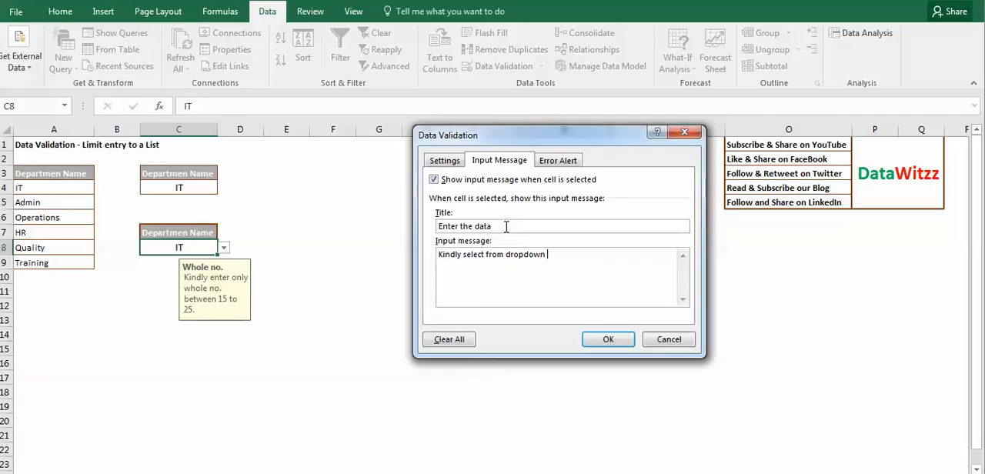
type("list")
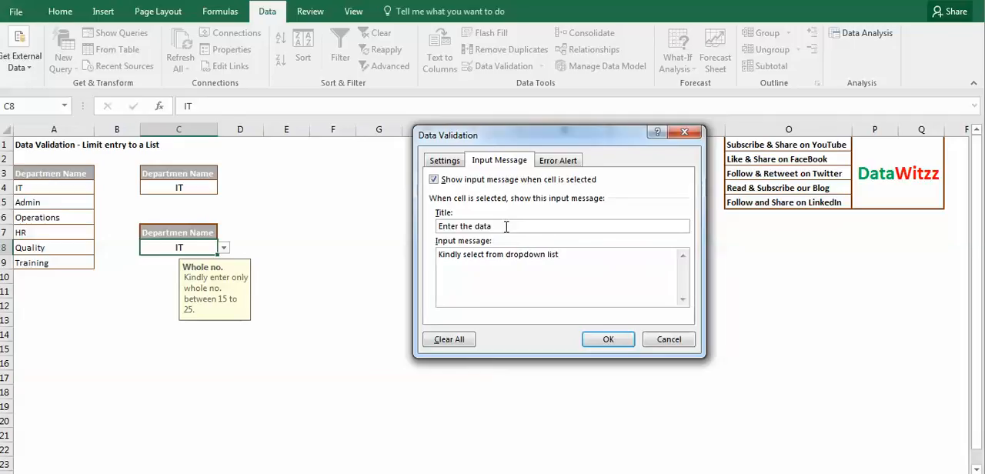
Step: On the Error Alert tab, change the error message to 'Kindly select data from dropdown list only.'
left_click(558, 160)
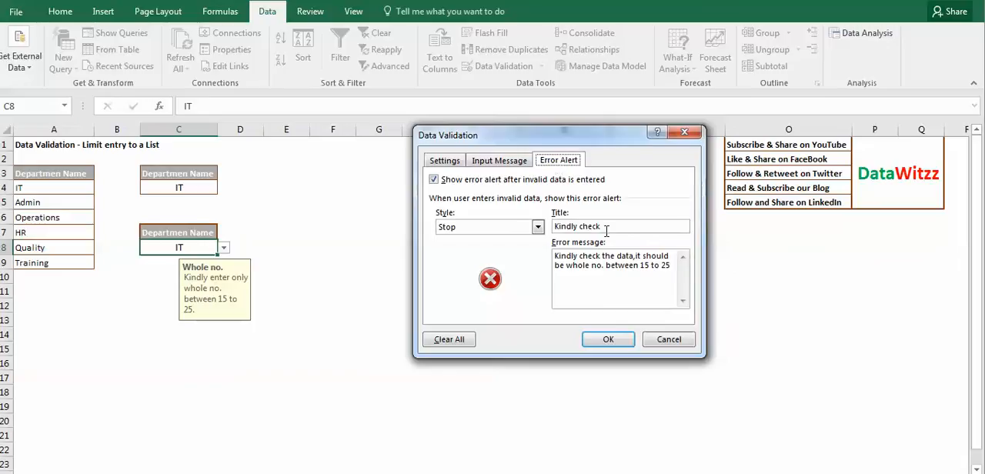
mouse_move(631, 265)
type("Kindly")
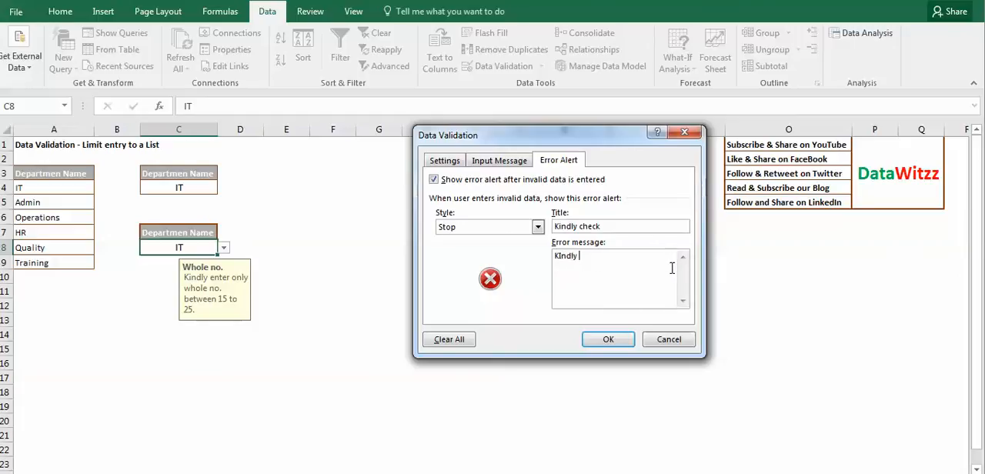
type("s")
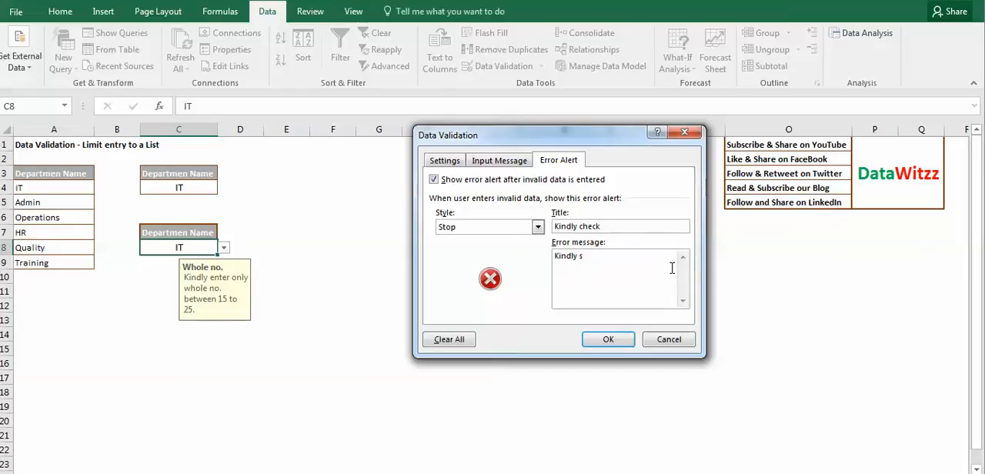
type("elect")
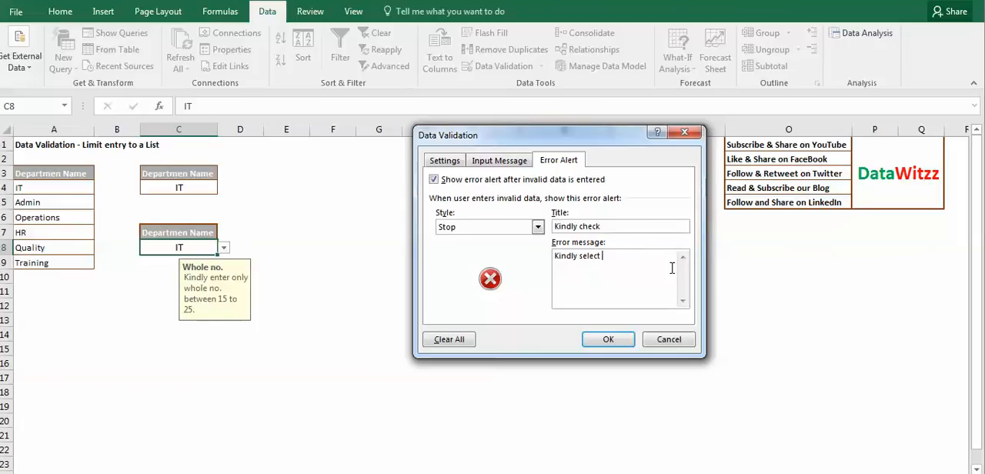
type("data from")
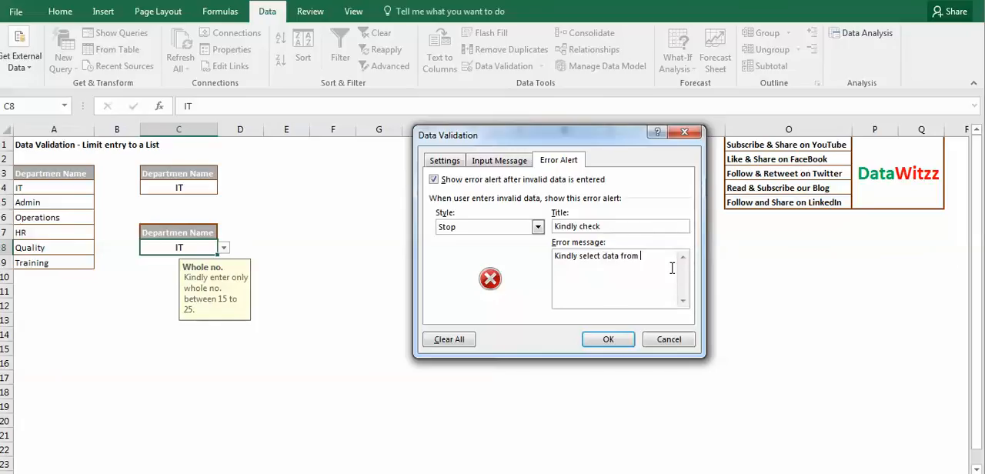
type("dropd")
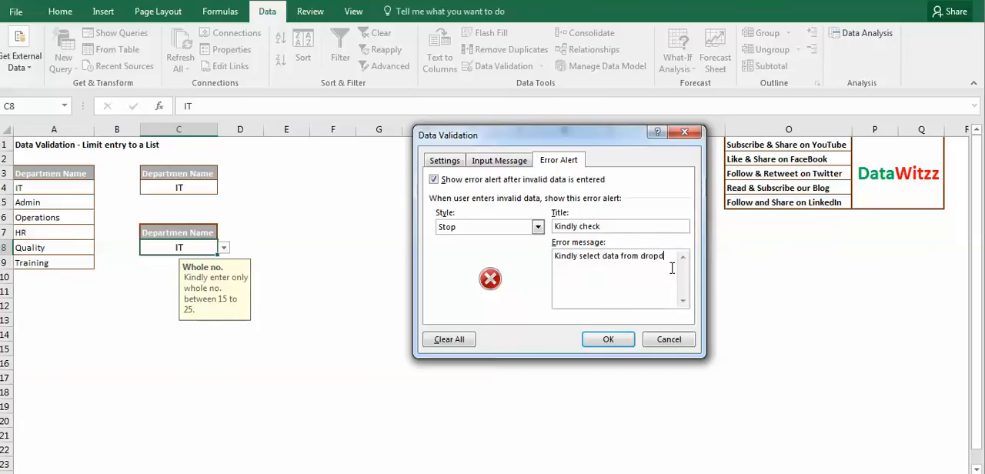
type("own list")
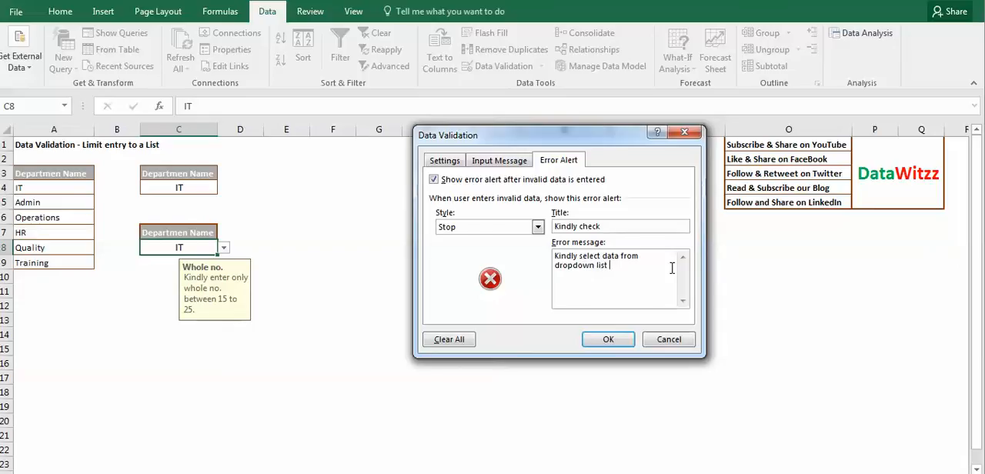
type("only.")
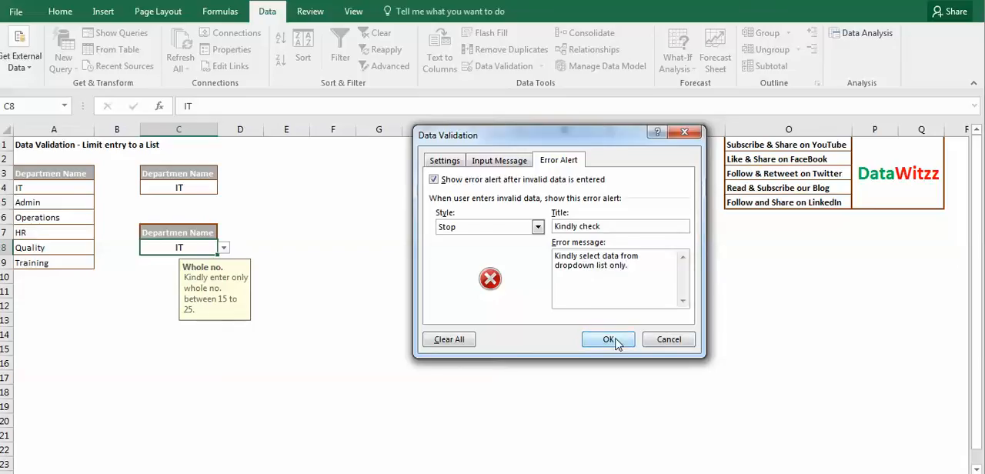
Step: Apply the validation, pick Quality from C8's dropdown, and verify an invalid typed entry is rejected
left_click(608, 339)
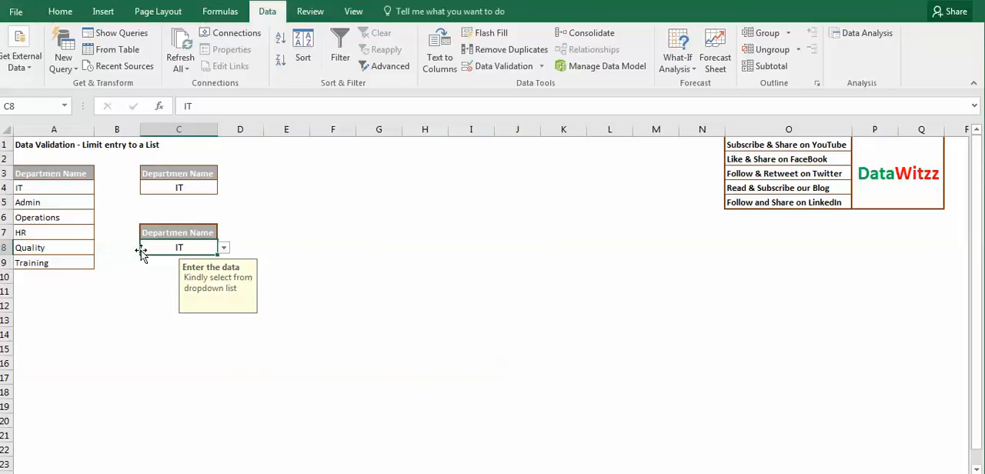
mouse_move(148, 245)
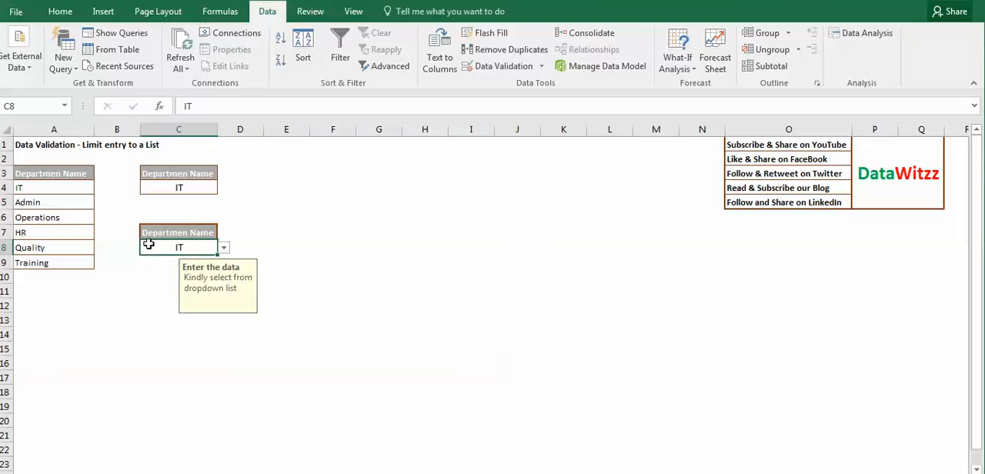
left_click(223, 247)
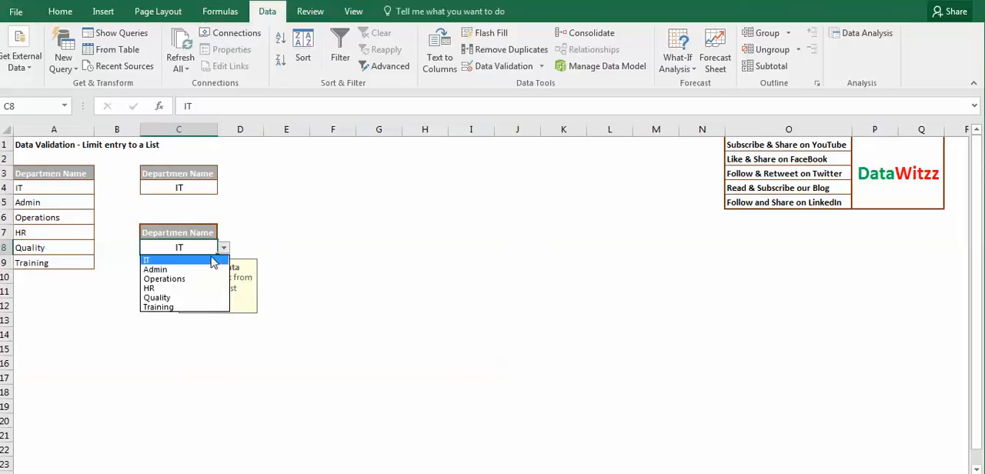
mouse_move(193, 268)
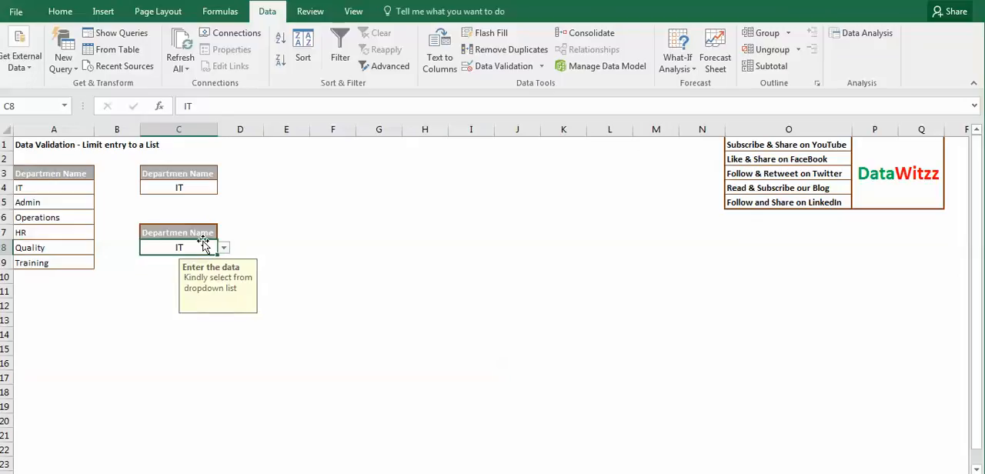
left_click(223, 247)
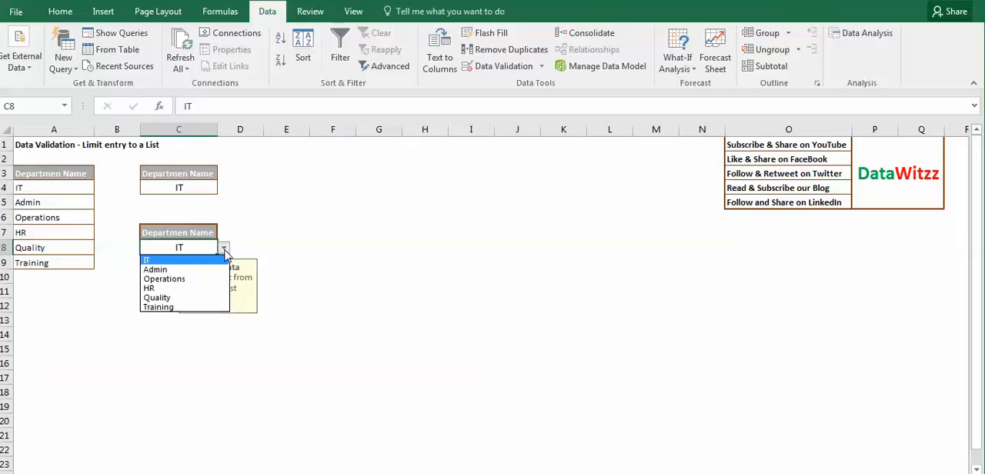
mouse_move(215, 281)
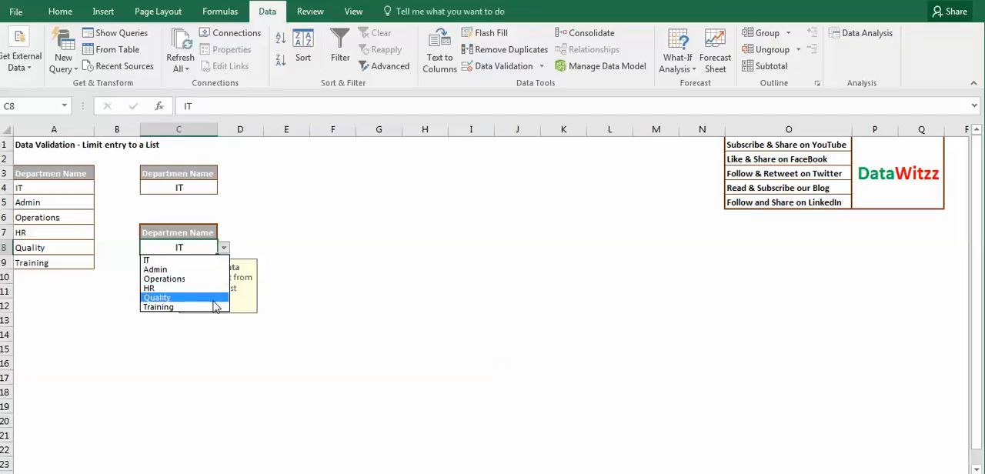
left_click(157, 298)
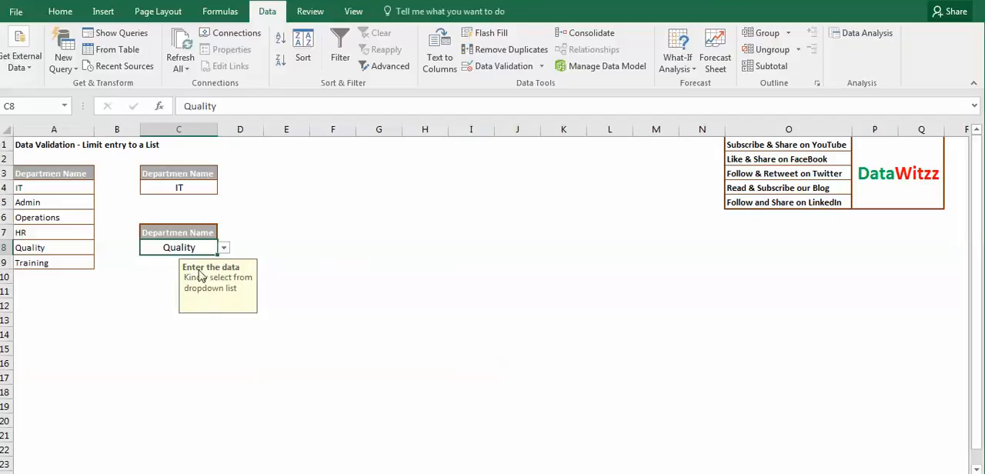
mouse_move(201, 308)
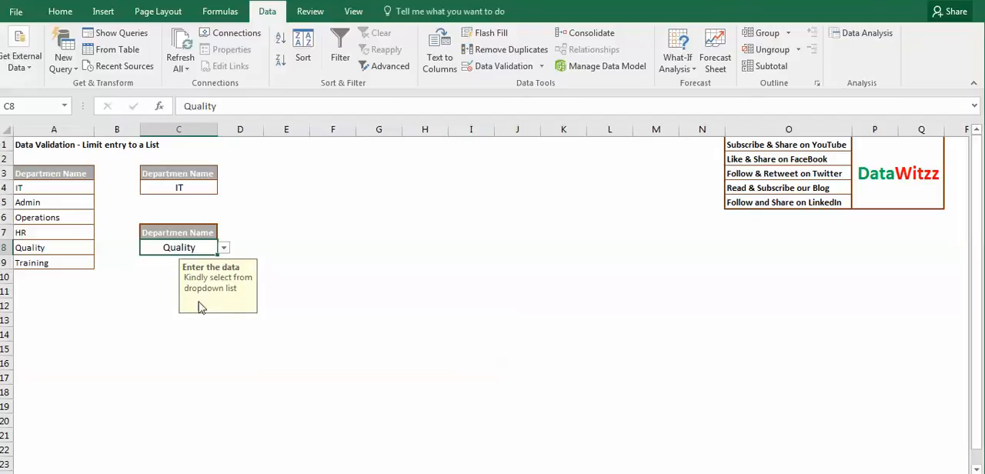
mouse_move(179, 254)
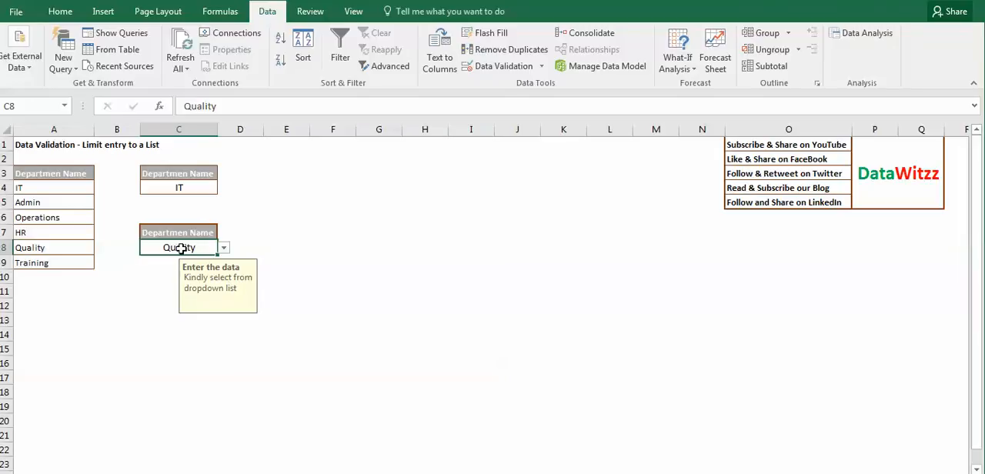
type("dew")
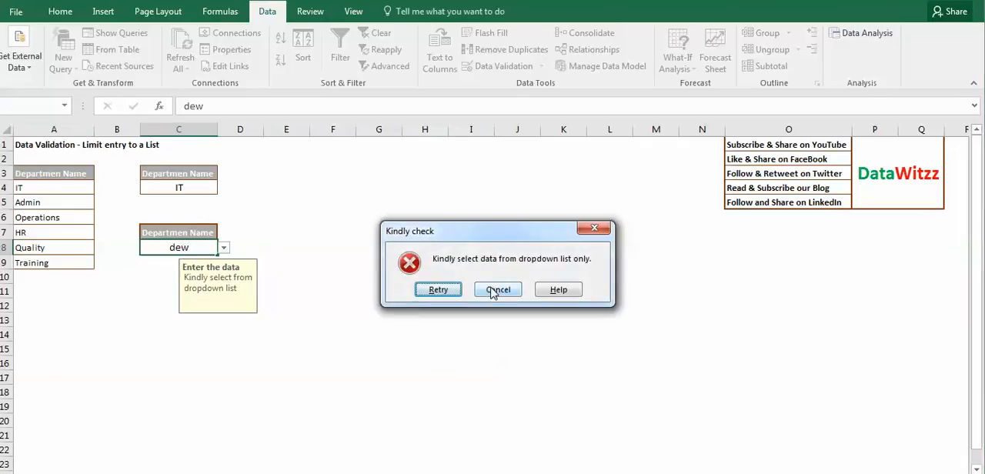
left_click(498, 289)
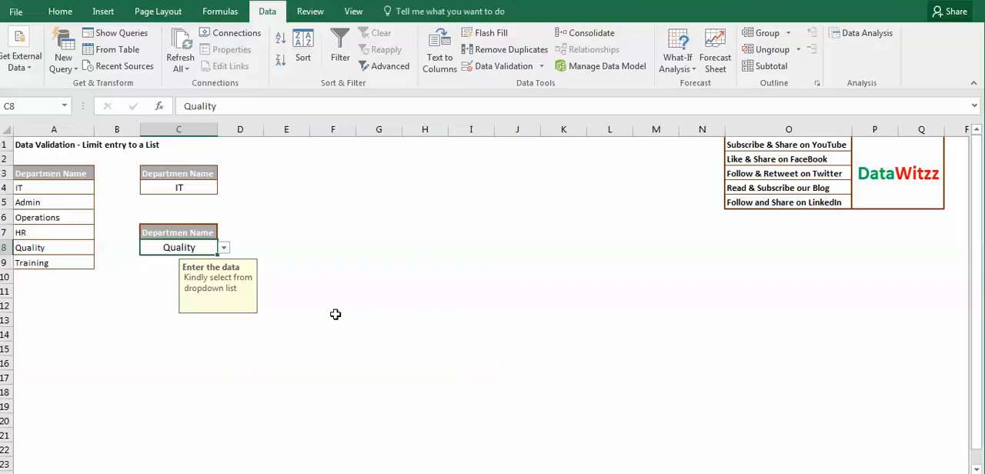